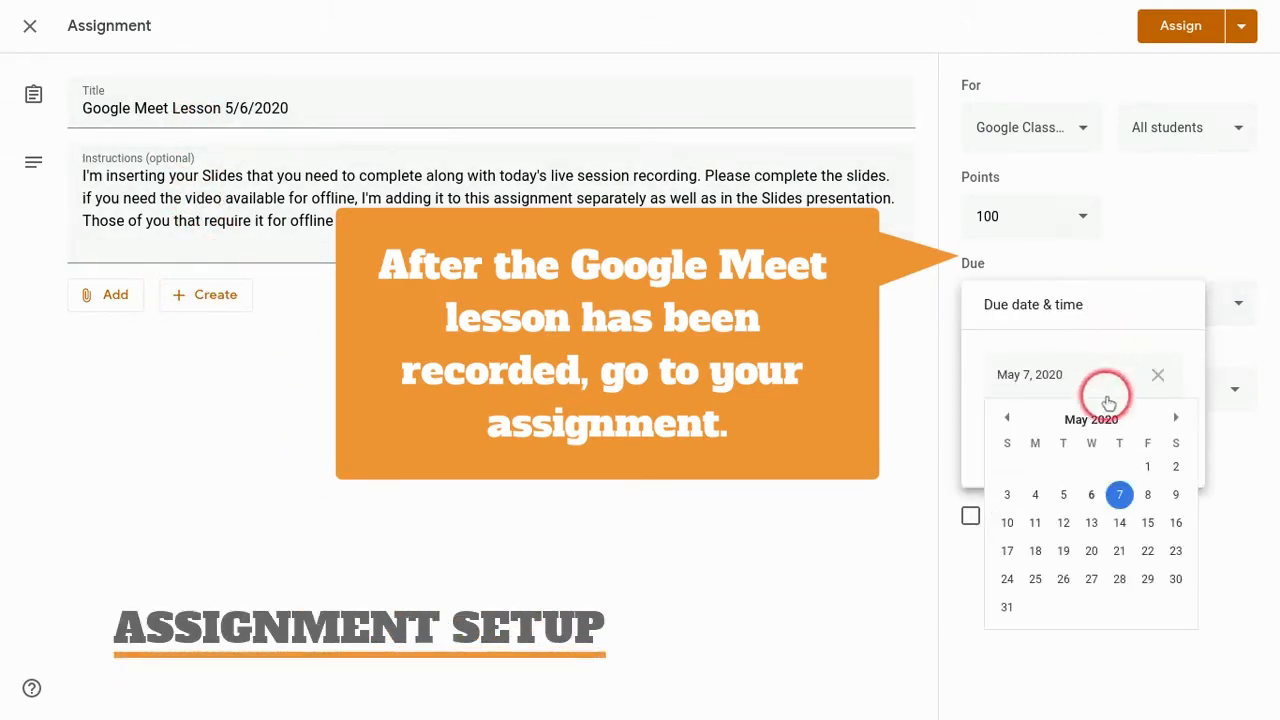
Set the assignment due tomorrow, worth 10 points, under the Google Meet and Distance Learning topic.
{"action": "left_click", "coordinate": [1119, 494]}
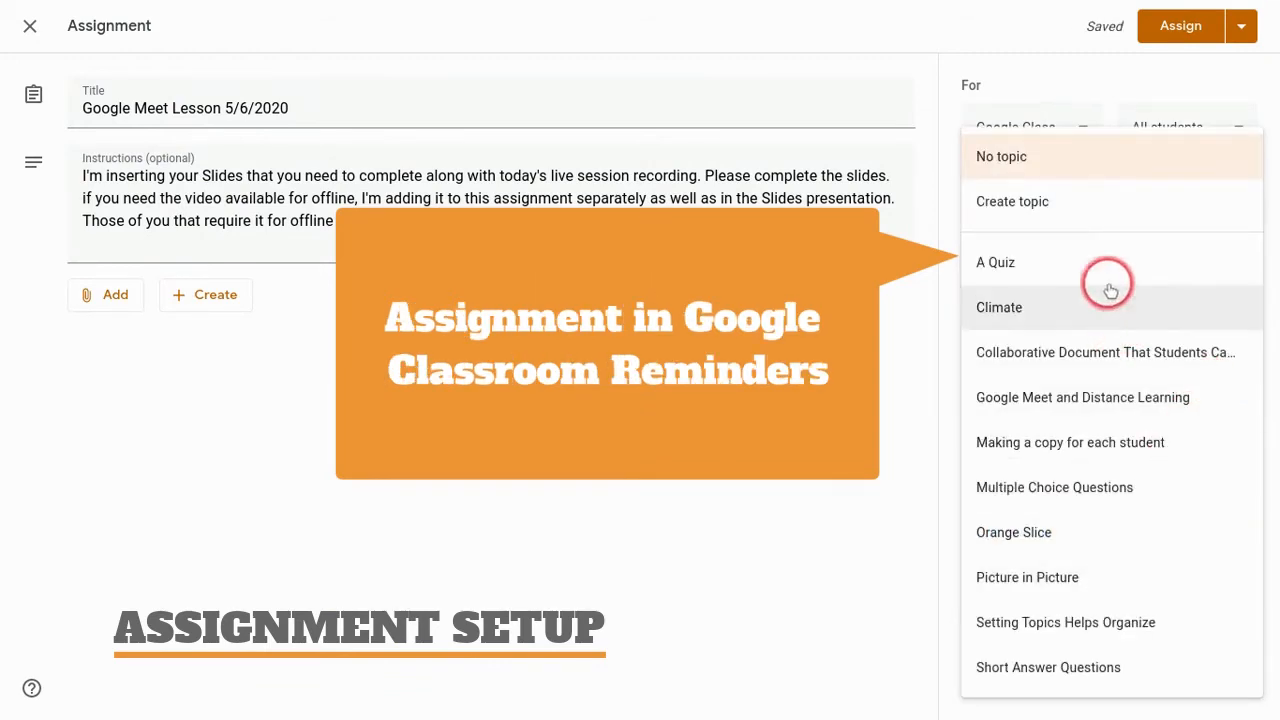
{"action": "mouse_move", "coordinate": [1082, 378]}
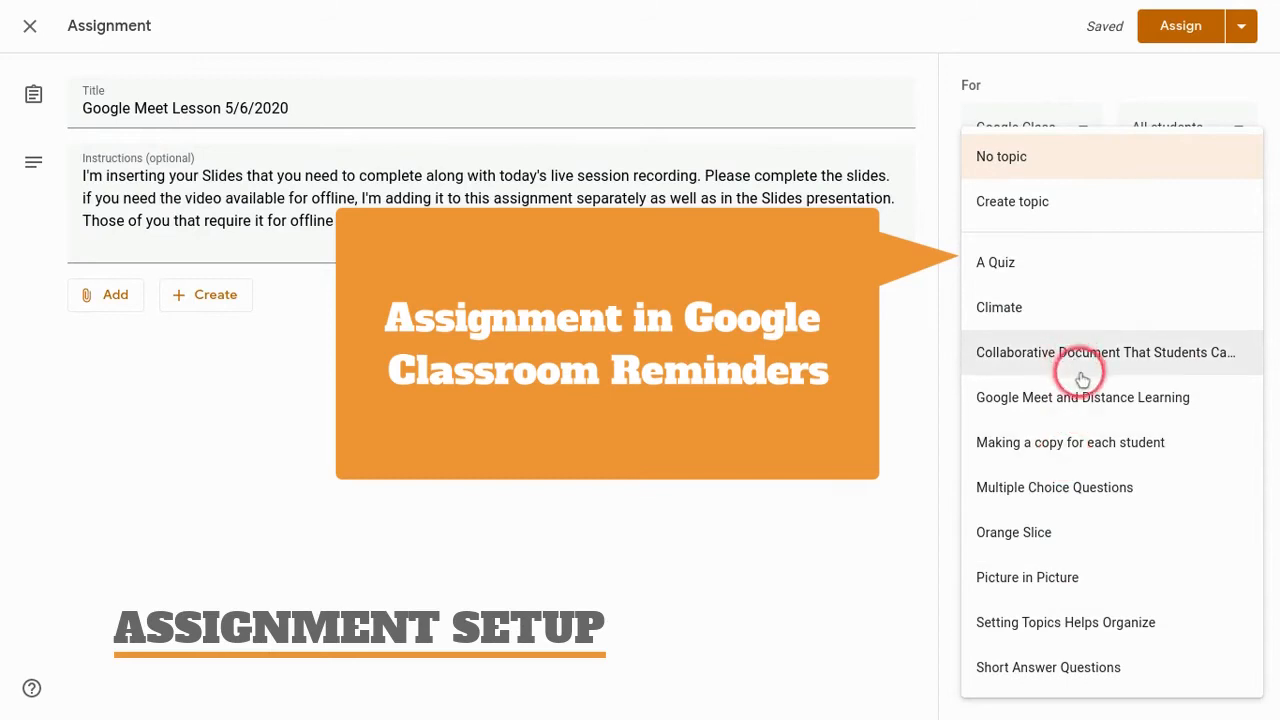
{"action": "left_click", "coordinate": [1082, 397]}
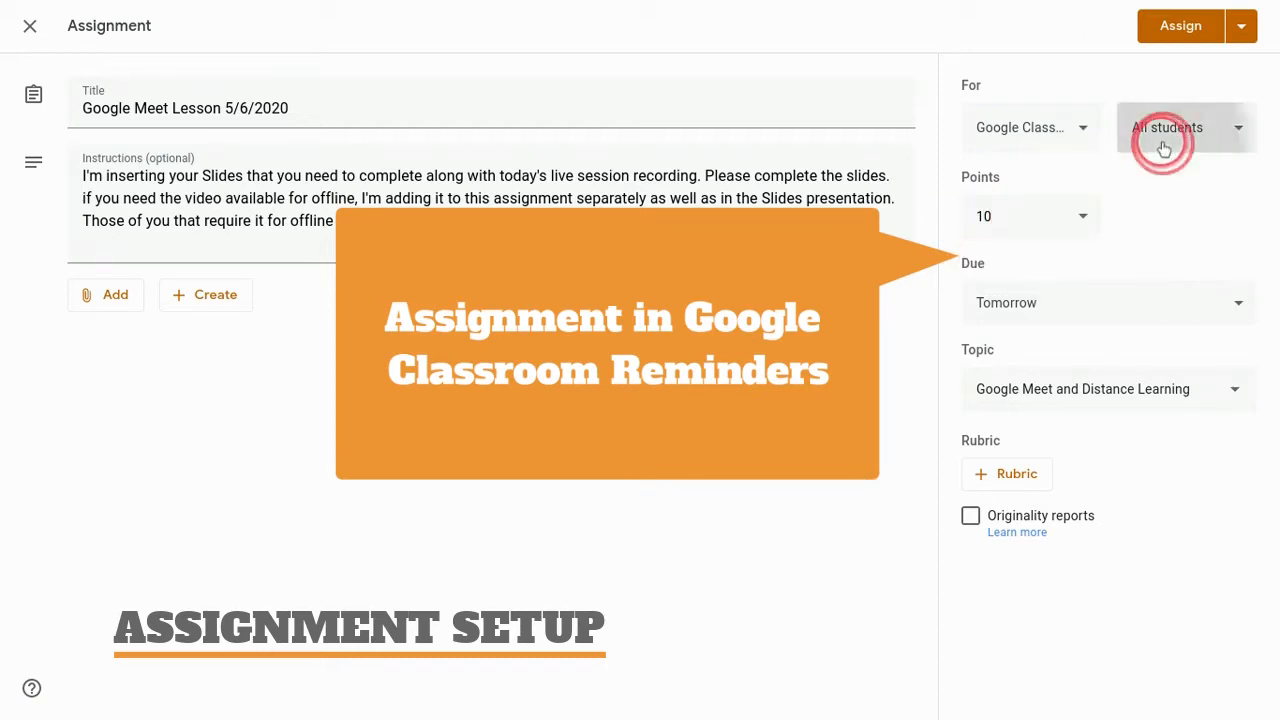
{"action": "left_click", "coordinate": [1031, 127]}
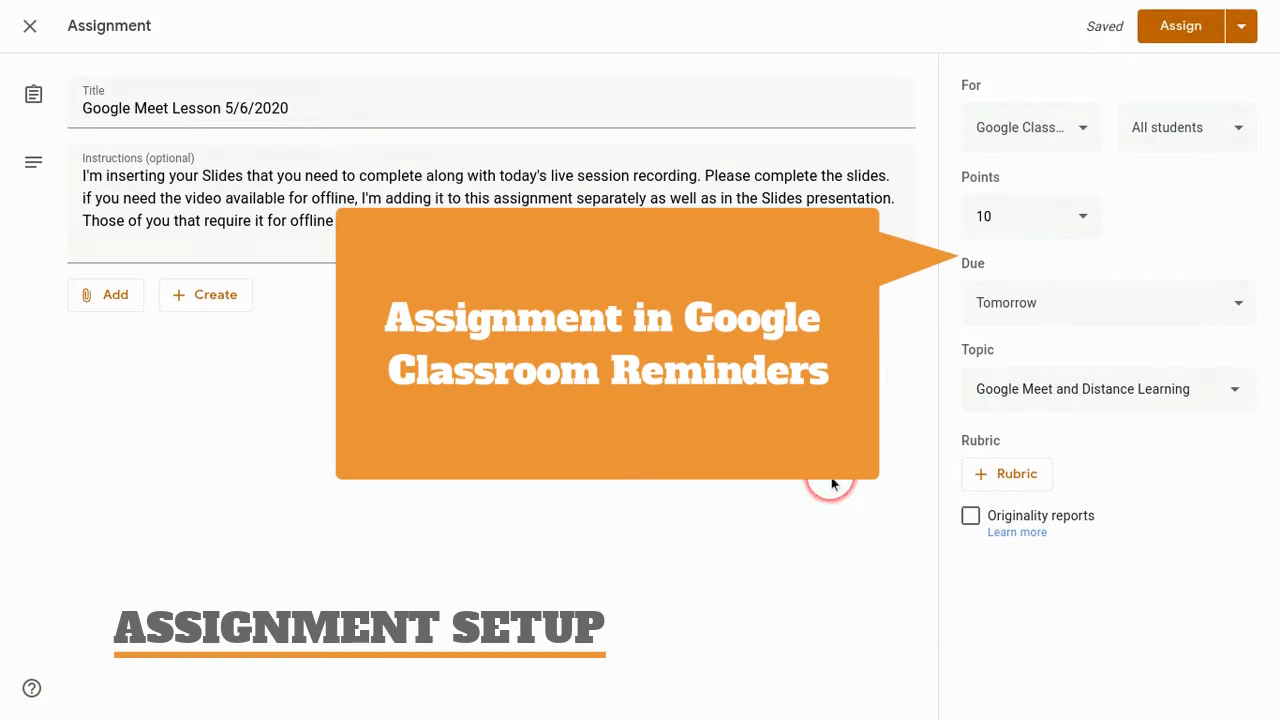
Attach the Google Meet Lesson presentation from Google Drive's Recent files.
{"action": "left_click", "coordinate": [105, 294]}
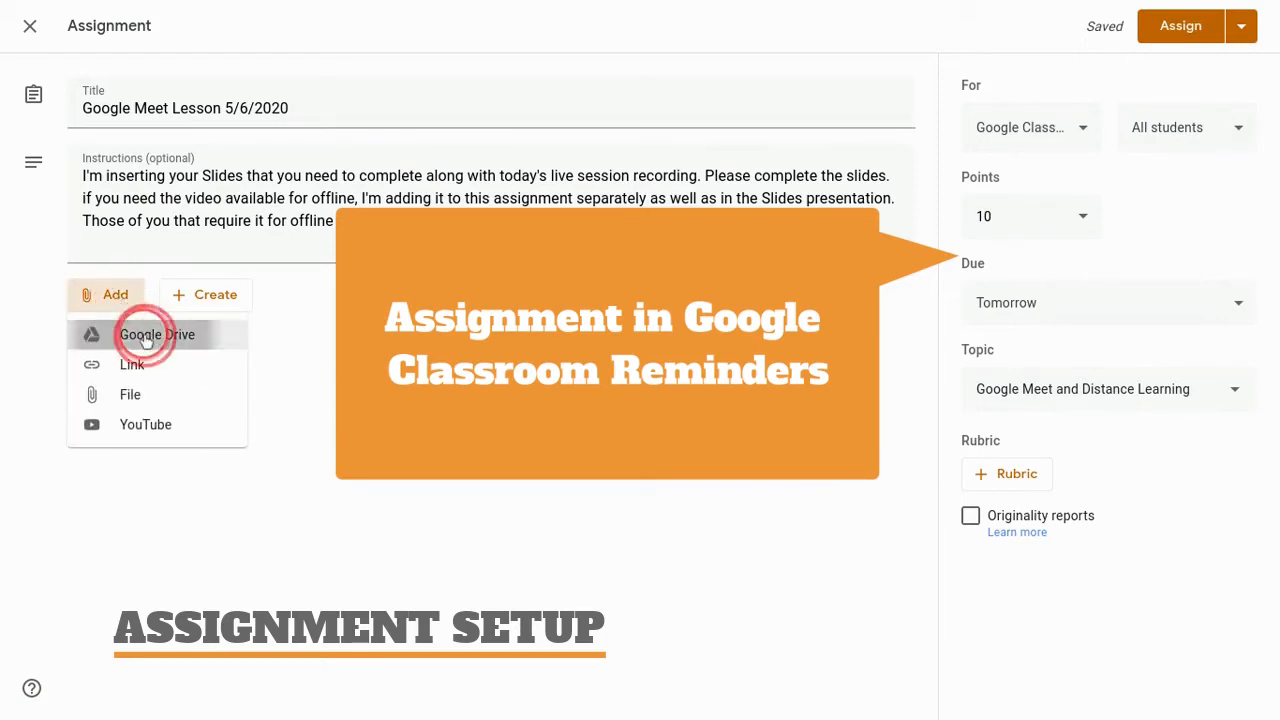
{"action": "left_click", "coordinate": [157, 334]}
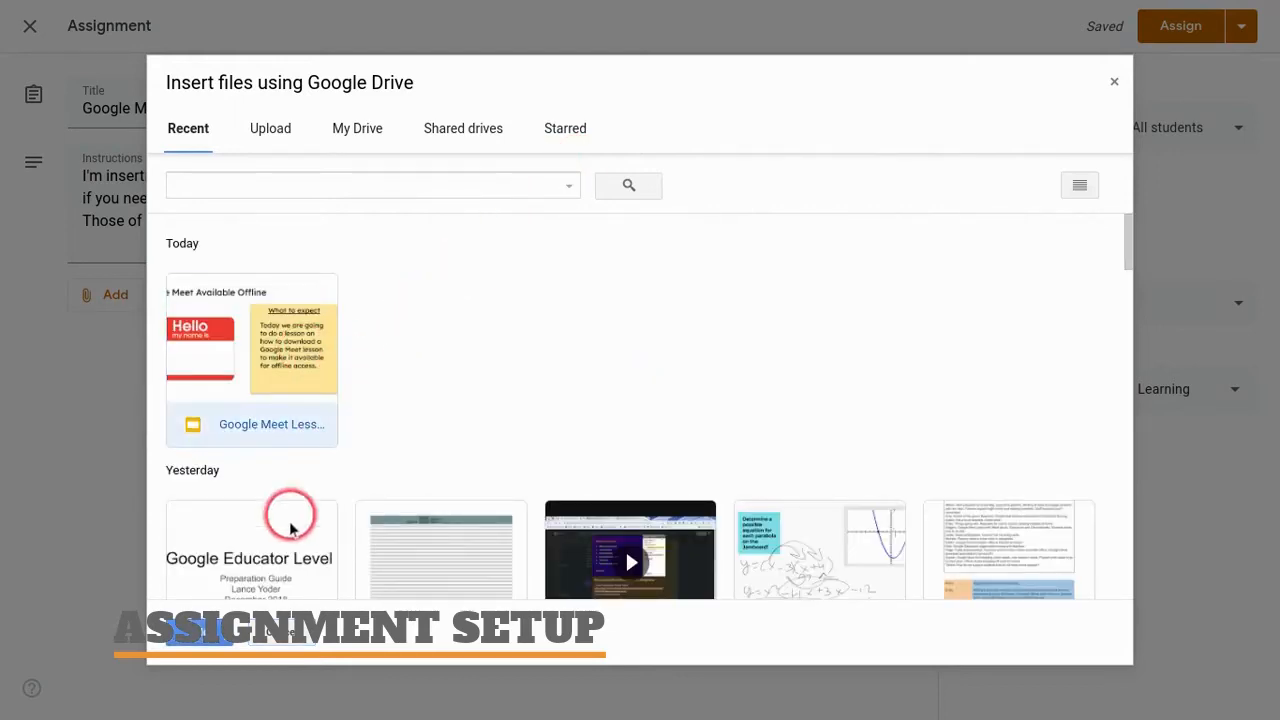
{"action": "left_click", "coordinate": [251, 360]}
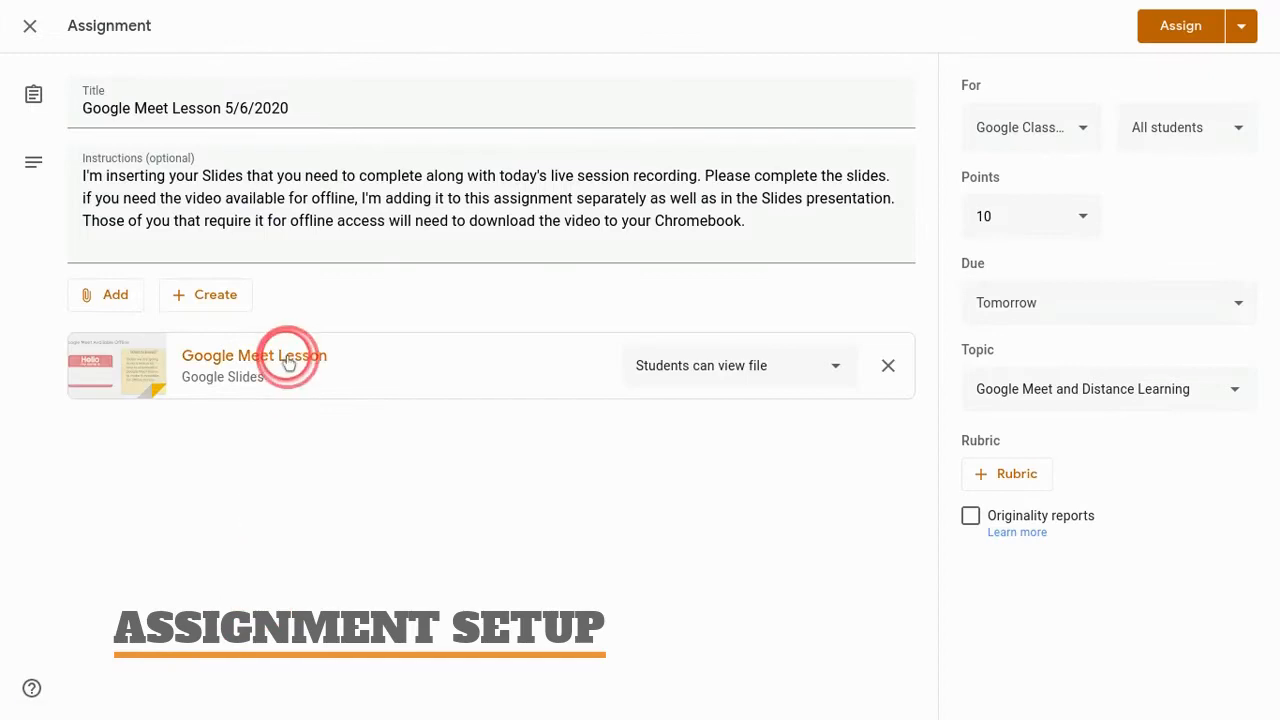
Attach the jbm-spio-bnr recording from Meet Recordings, then assign and confirm posting.
{"action": "left_click", "coordinate": [834, 365]}
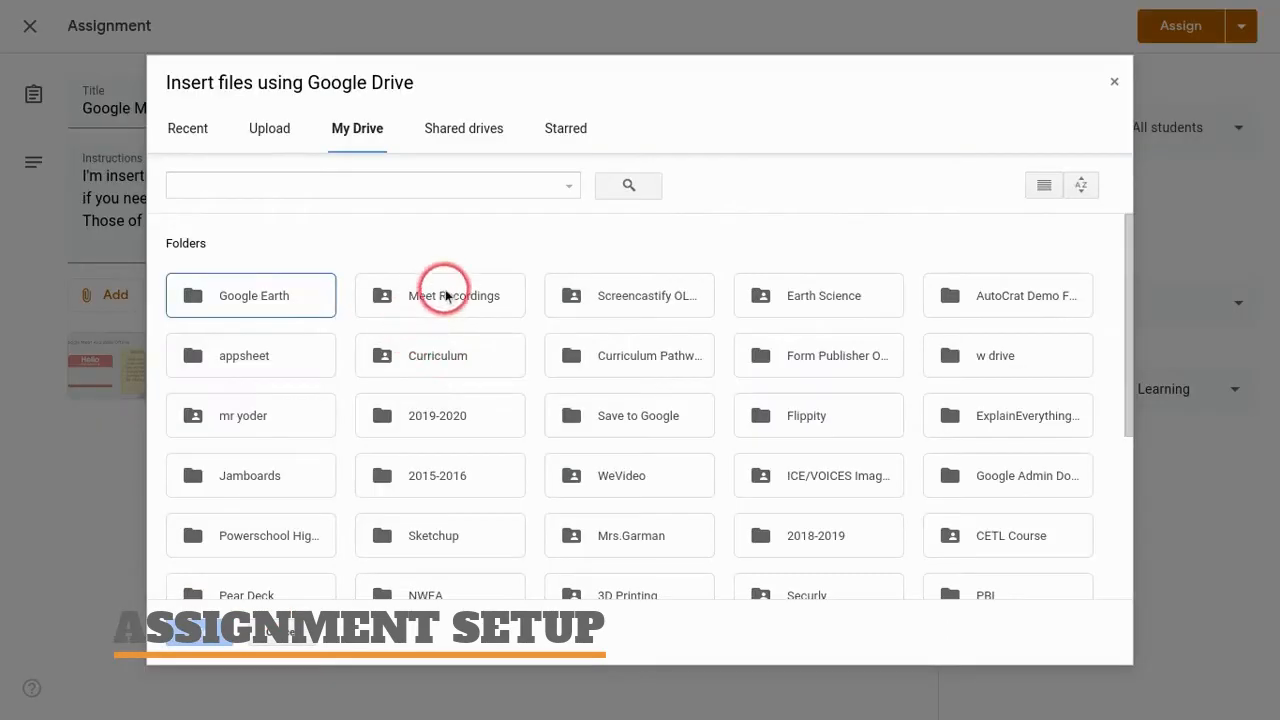
{"action": "double_click", "coordinate": [439, 295]}
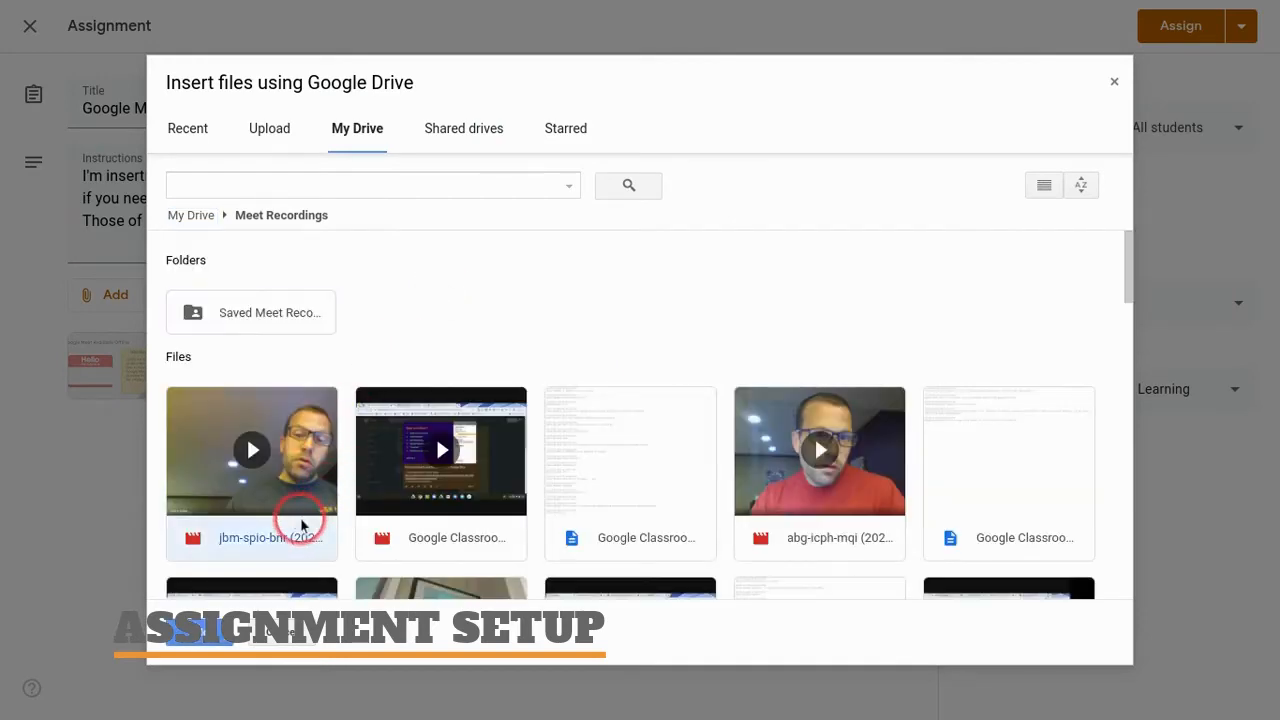
{"action": "left_click", "coordinate": [251, 450]}
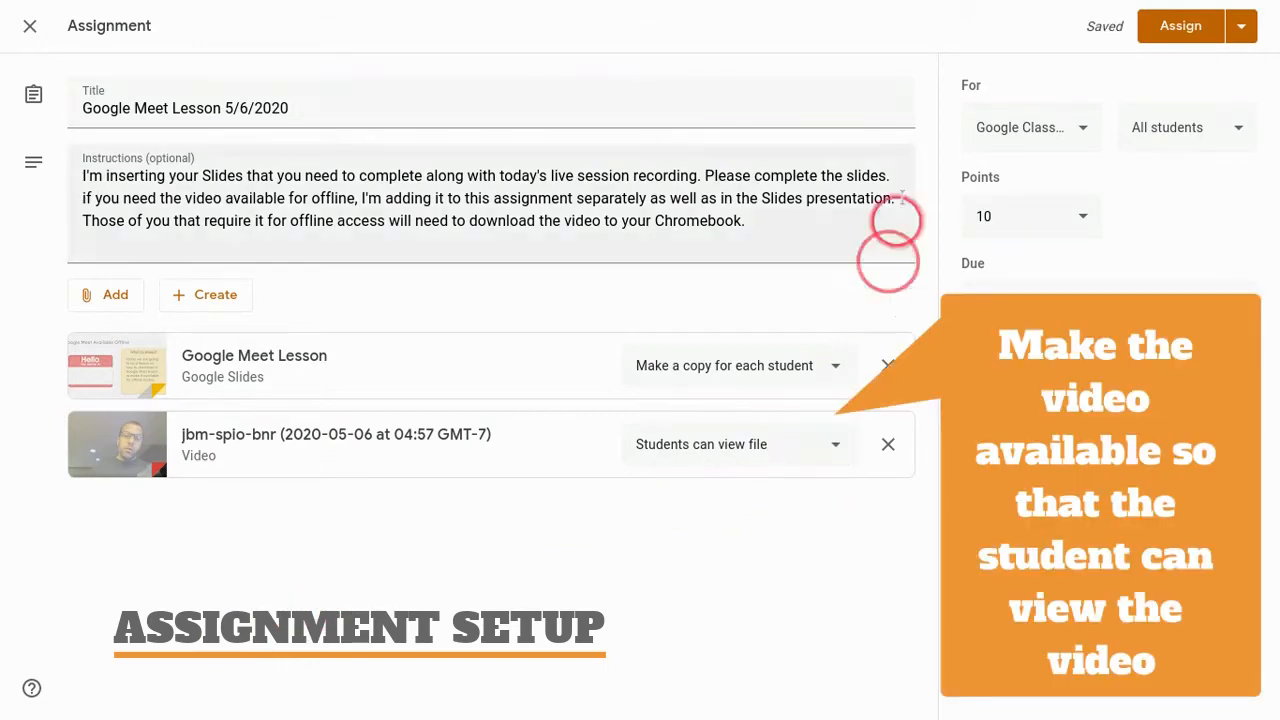
{"action": "mouse_move", "coordinate": [837, 444]}
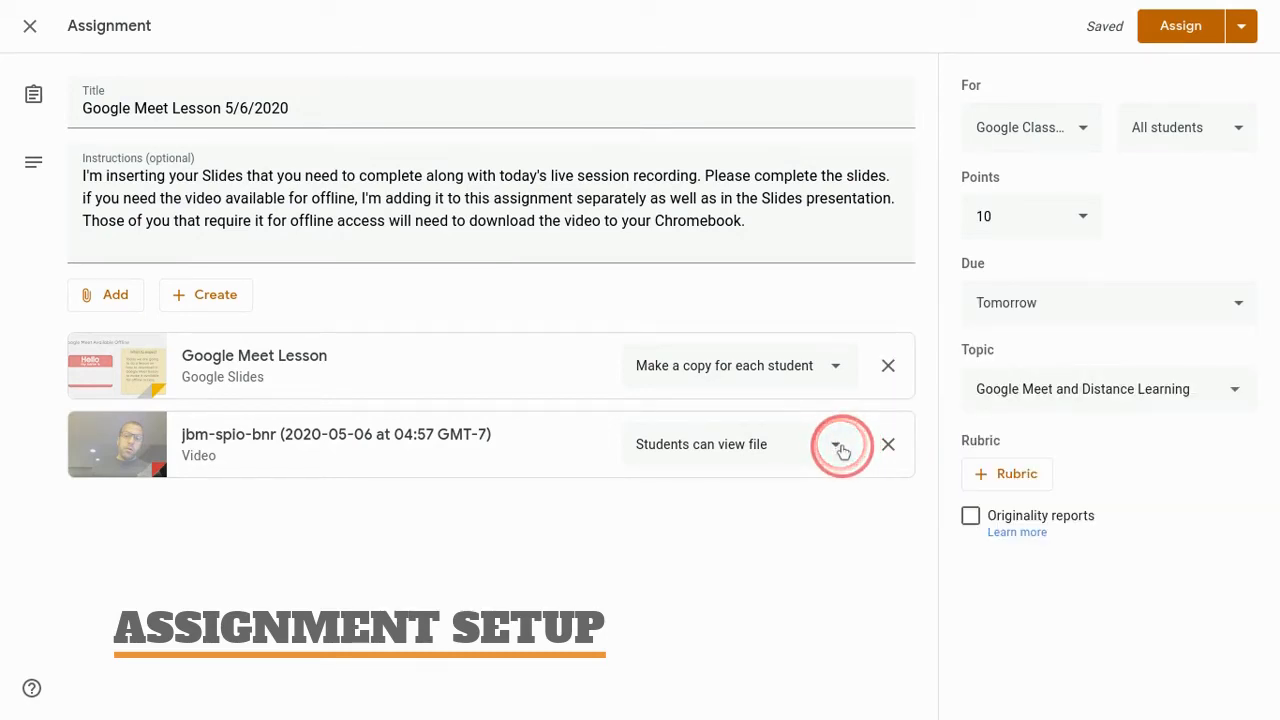
{"action": "mouse_move", "coordinate": [631, 468]}
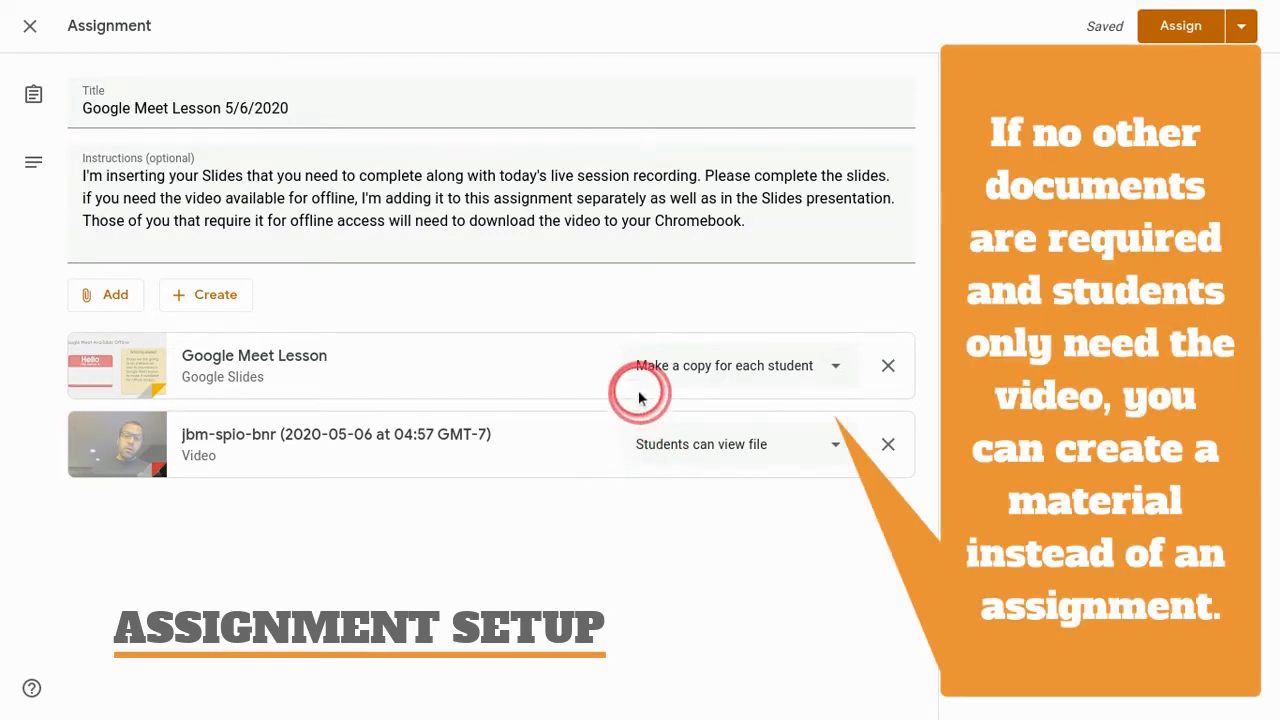
{"action": "mouse_move", "coordinate": [800, 355]}
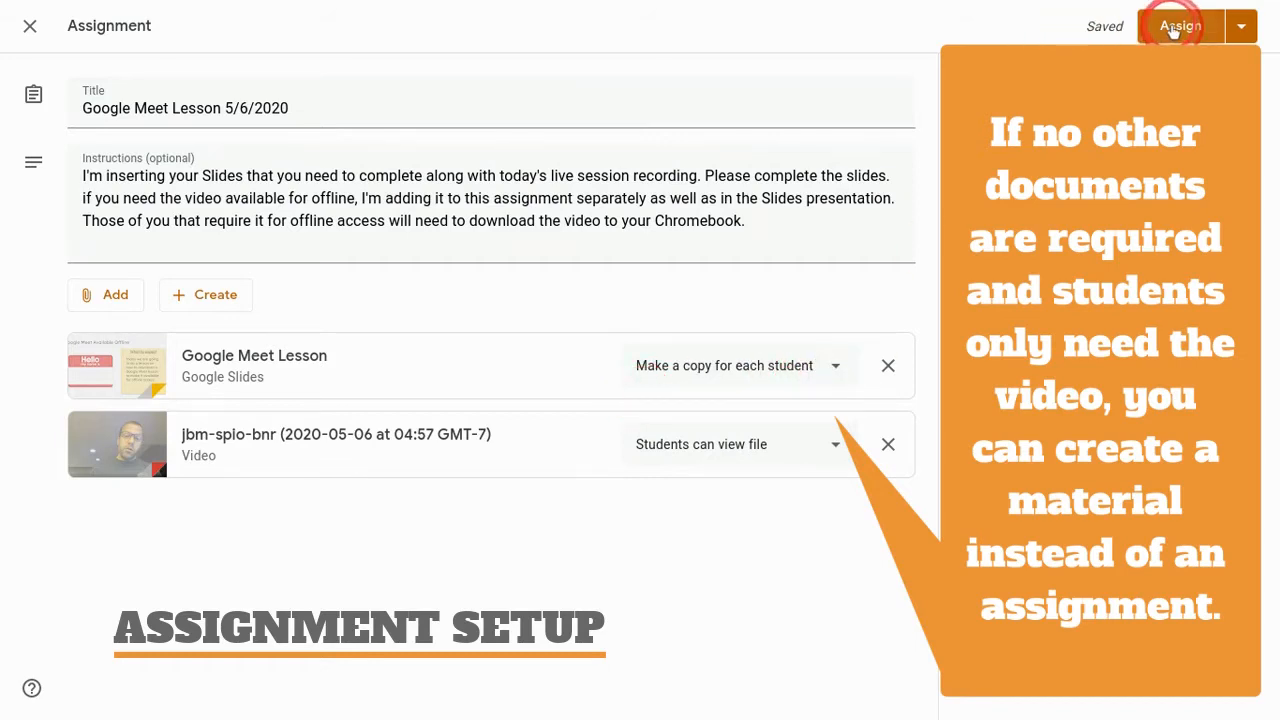
{"action": "left_click", "coordinate": [1180, 25]}
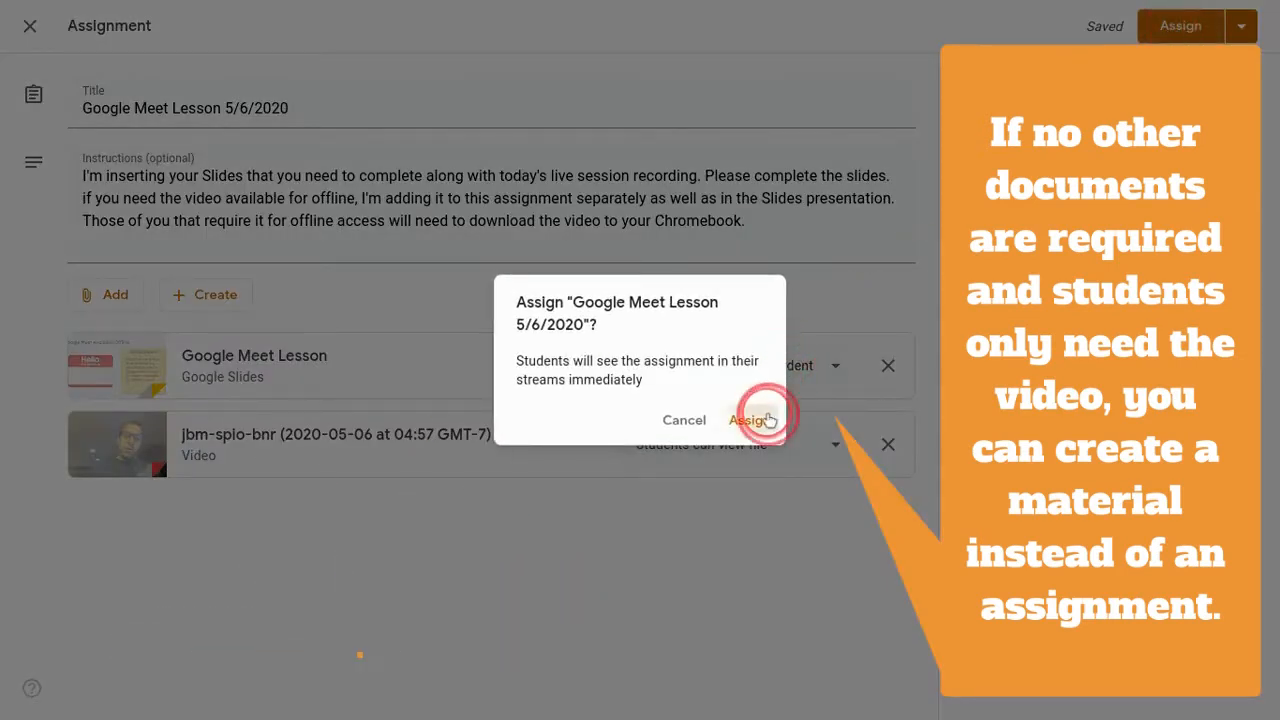
{"action": "left_click", "coordinate": [748, 419]}
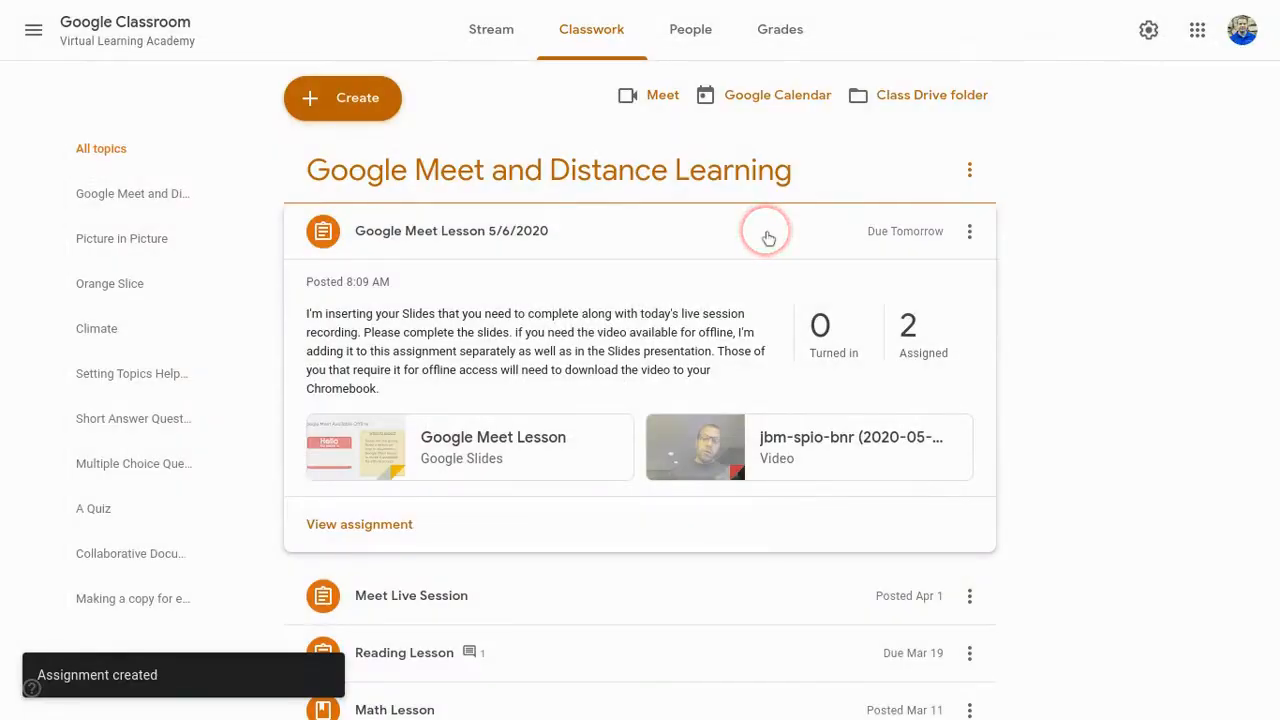
{"action": "mouse_move", "coordinate": [688, 233]}
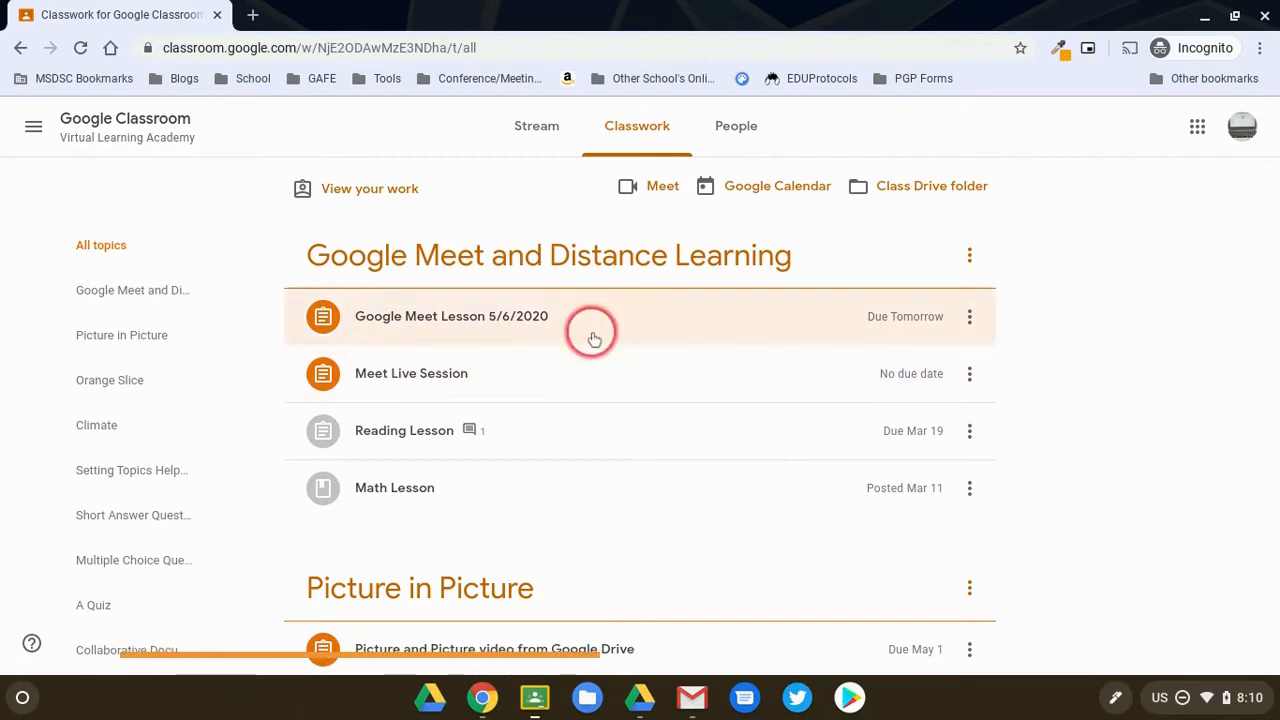
Open the student's Slides copy from the Google Meet Lesson 5/6/2020 assignment.
{"action": "left_click", "coordinate": [451, 316]}
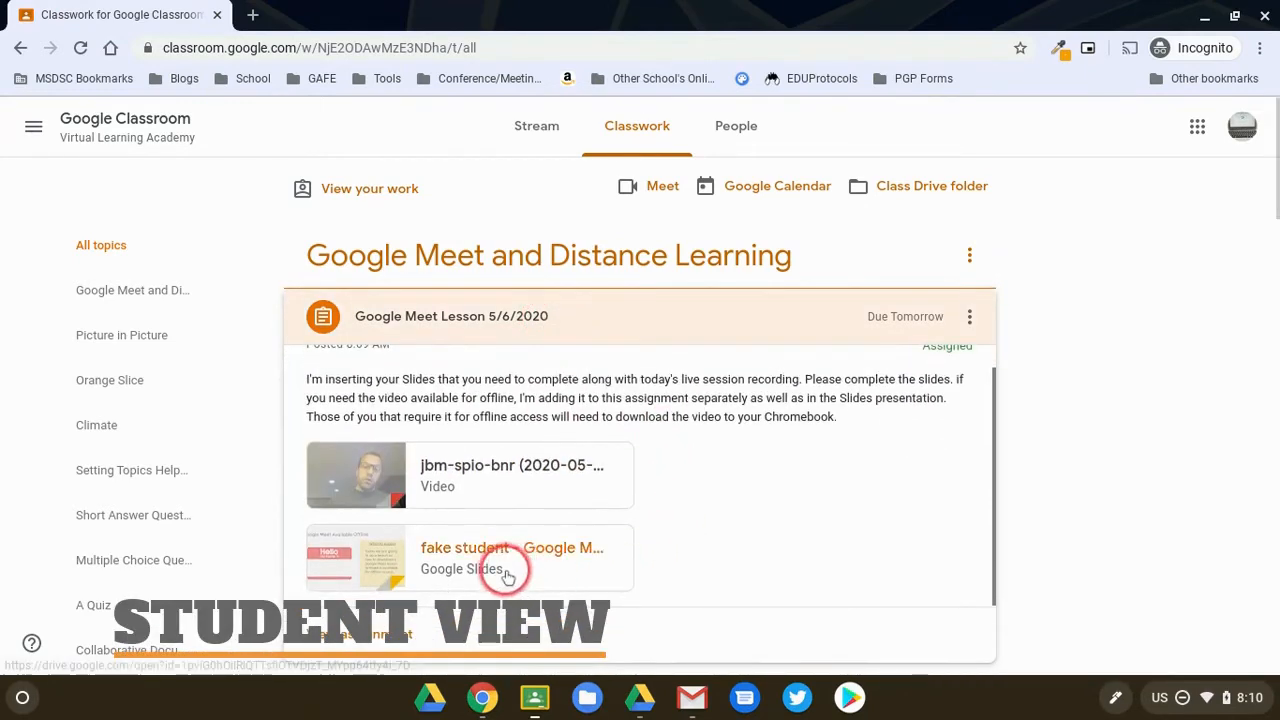
{"action": "left_click", "coordinate": [510, 557]}
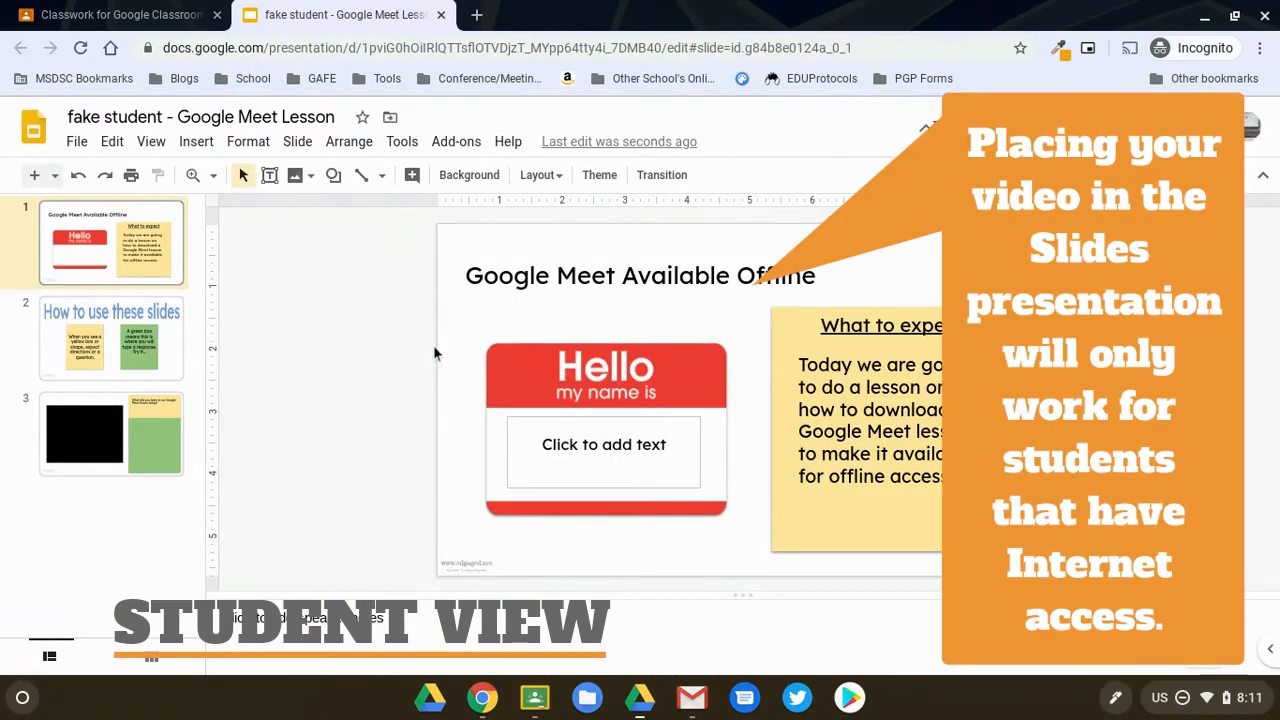
View slide 3's embedded video, then open the jbm-spio-bnr attachment from the Classroom tab.
{"action": "left_click", "coordinate": [410, 303]}
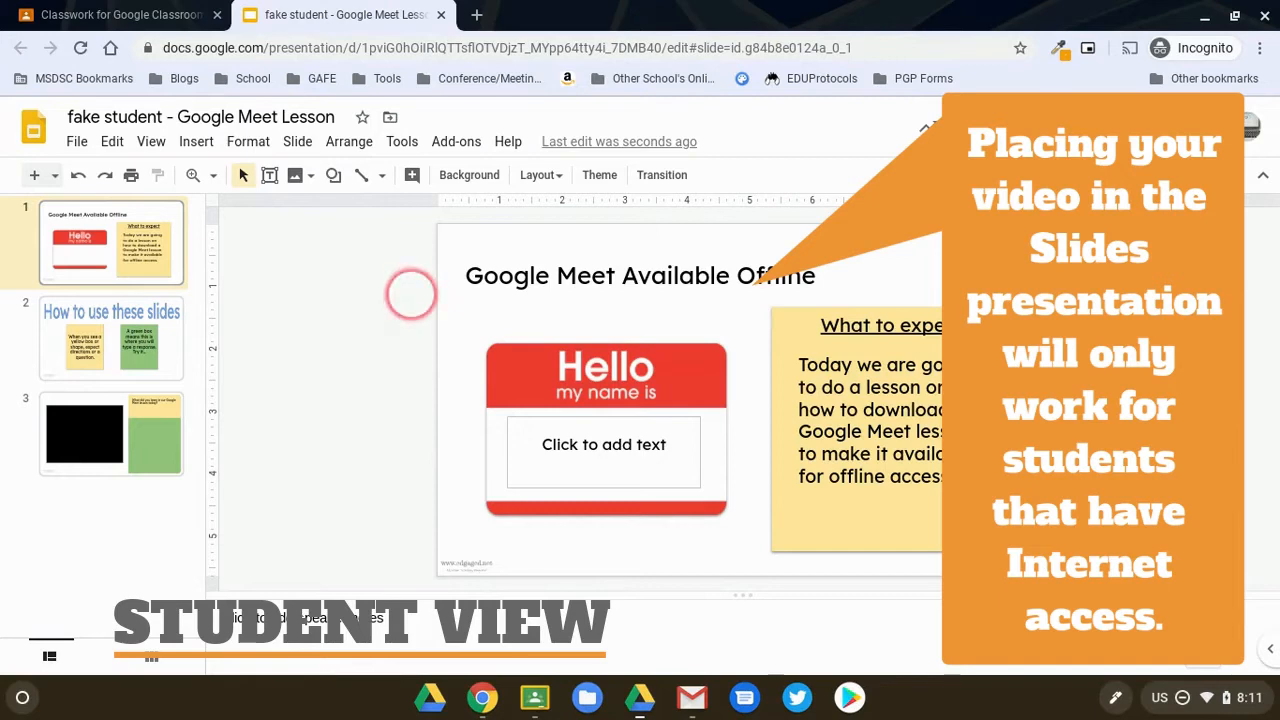
{"action": "left_click", "coordinate": [97, 440]}
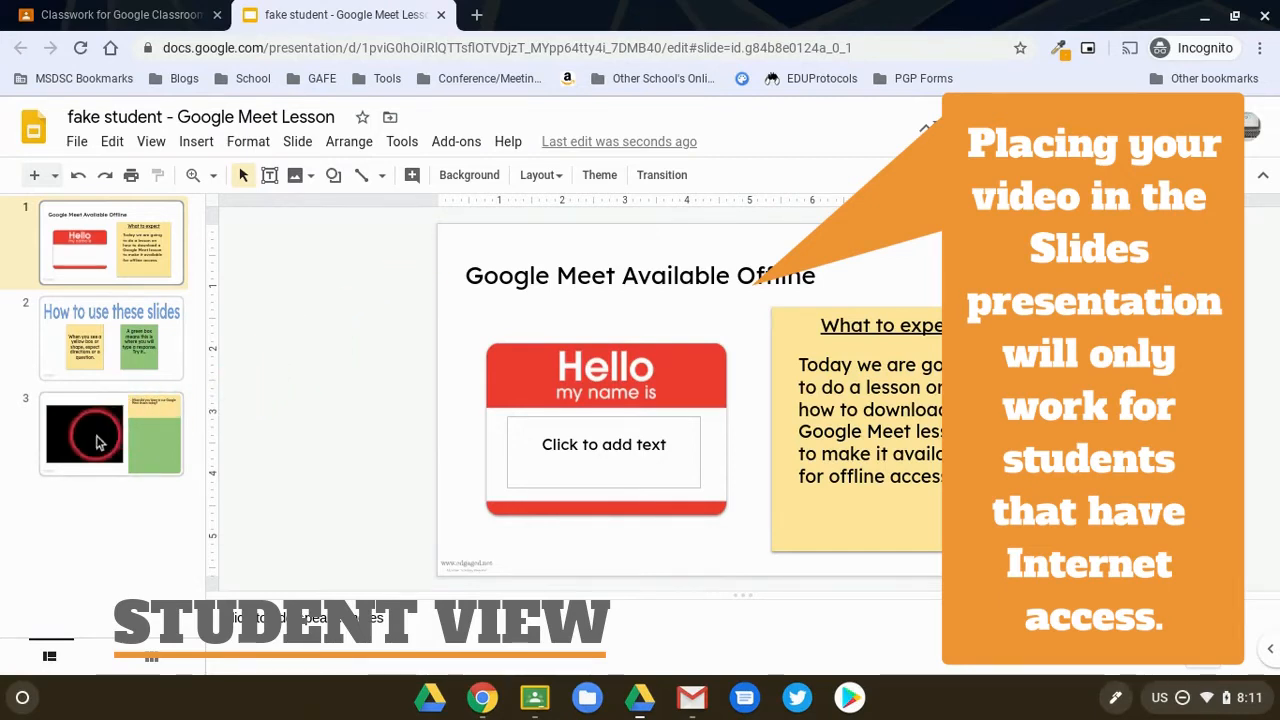
{"action": "left_click", "coordinate": [110, 433]}
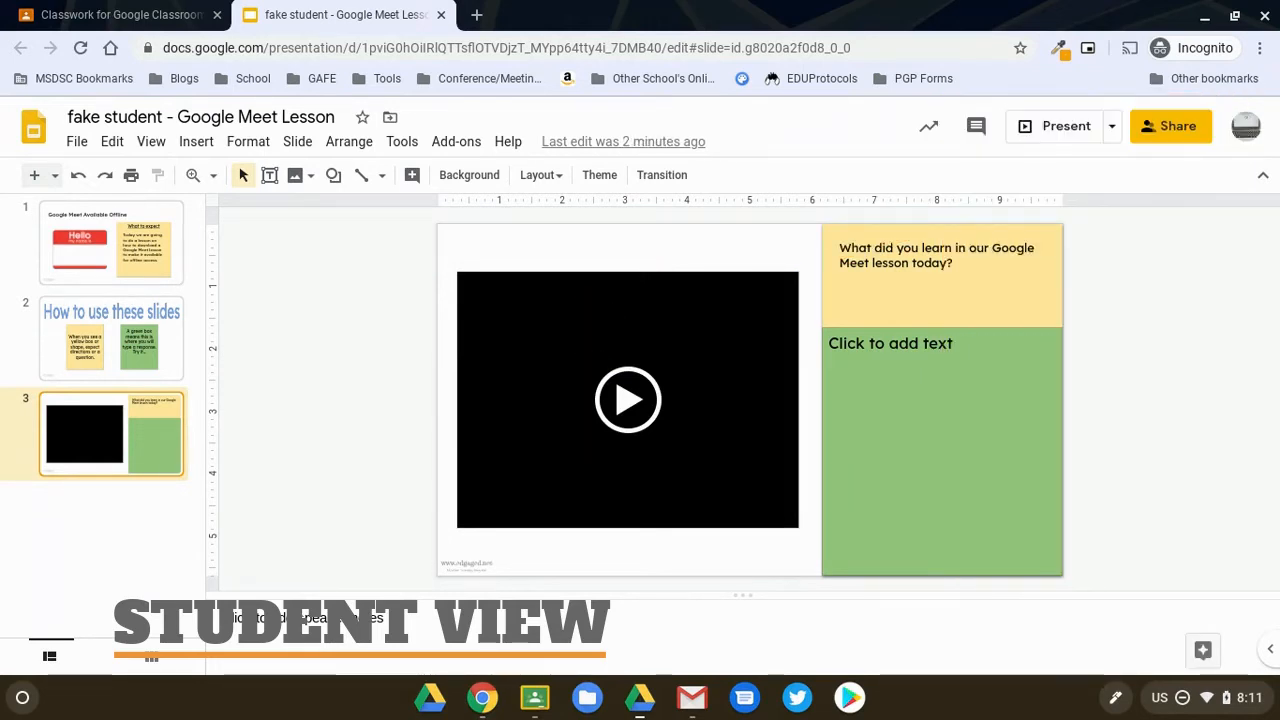
{"action": "left_click", "coordinate": [120, 14]}
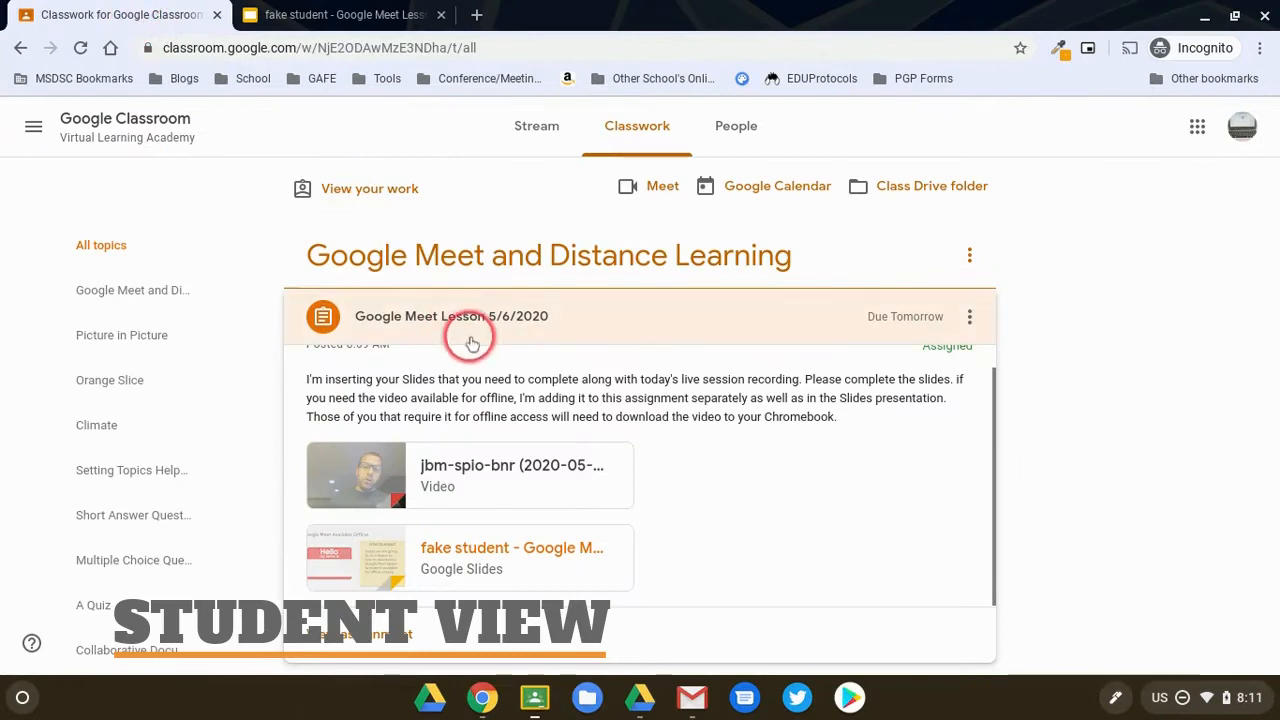
{"action": "mouse_move", "coordinate": [533, 472]}
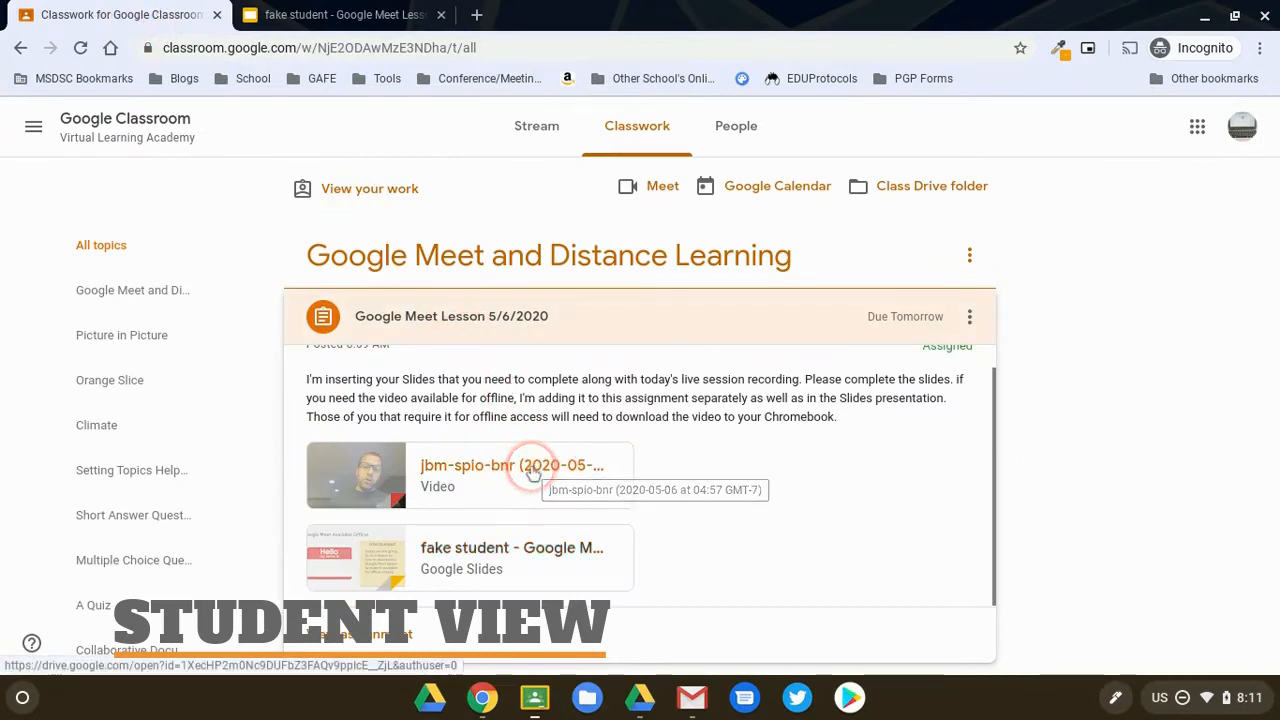
{"action": "left_click", "coordinate": [510, 465]}
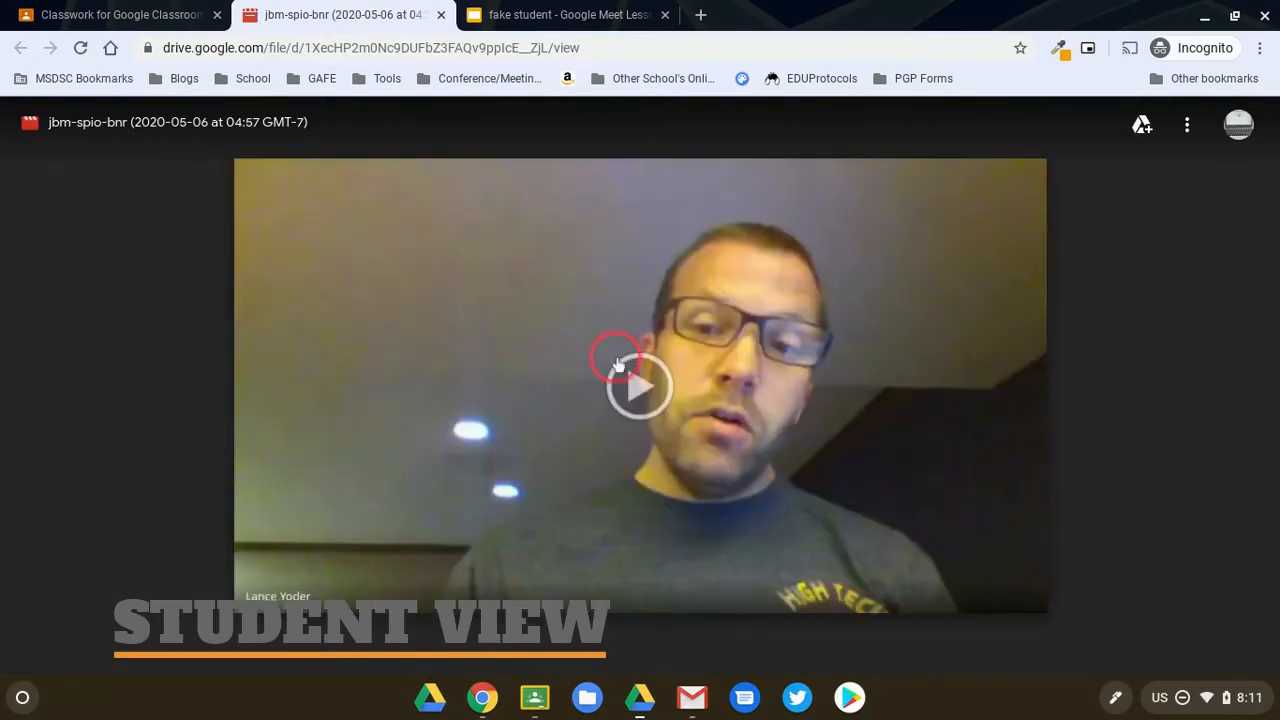
Check the video's more-actions menu for a download option, then dismiss it.
{"action": "left_click", "coordinate": [1186, 123]}
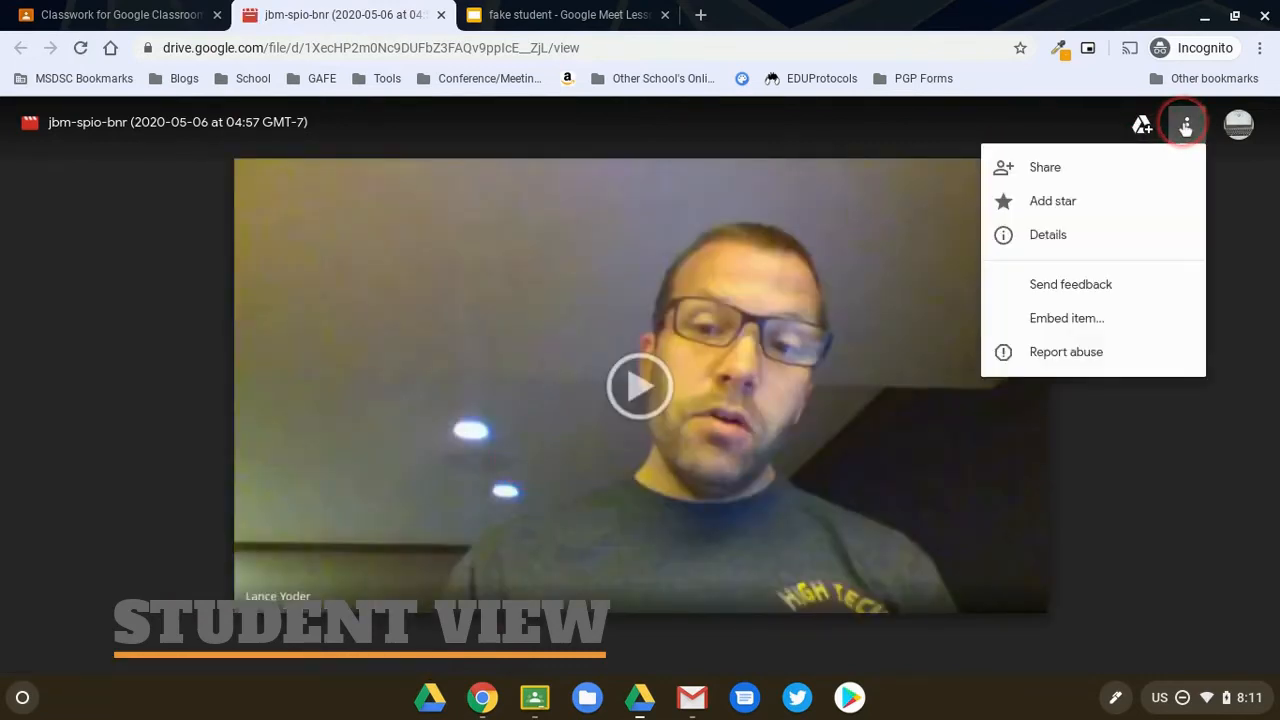
{"action": "left_click", "coordinate": [1237, 247]}
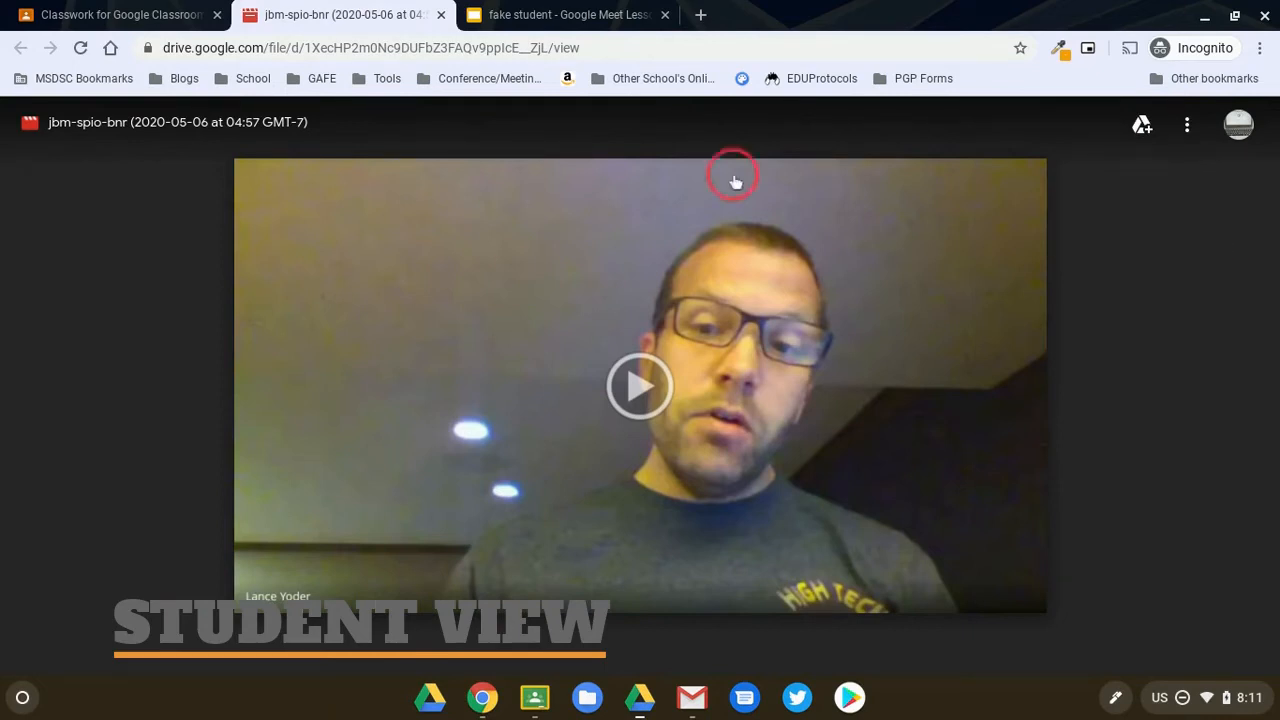
{"action": "mouse_move", "coordinate": [450, 155]}
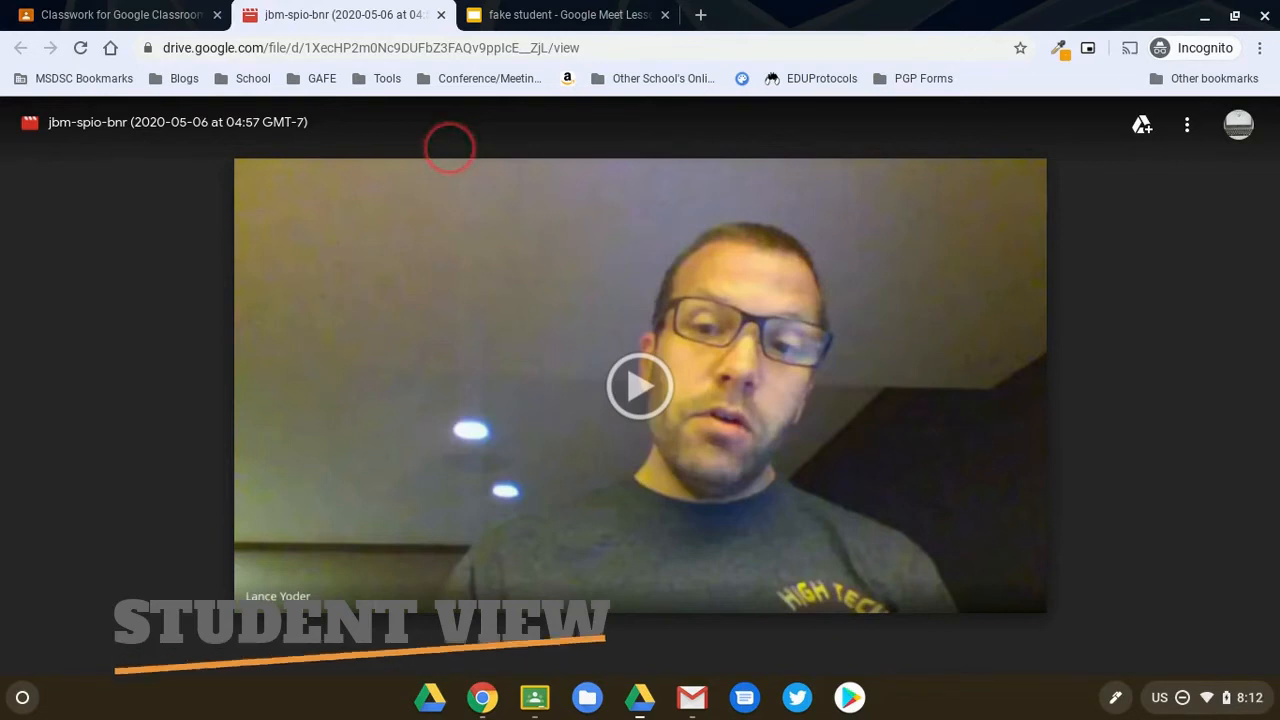
Open the jbm-spio-bnr recording from the teacher's Google Meet Lesson assignment.
{"action": "left_click", "coordinate": [120, 14]}
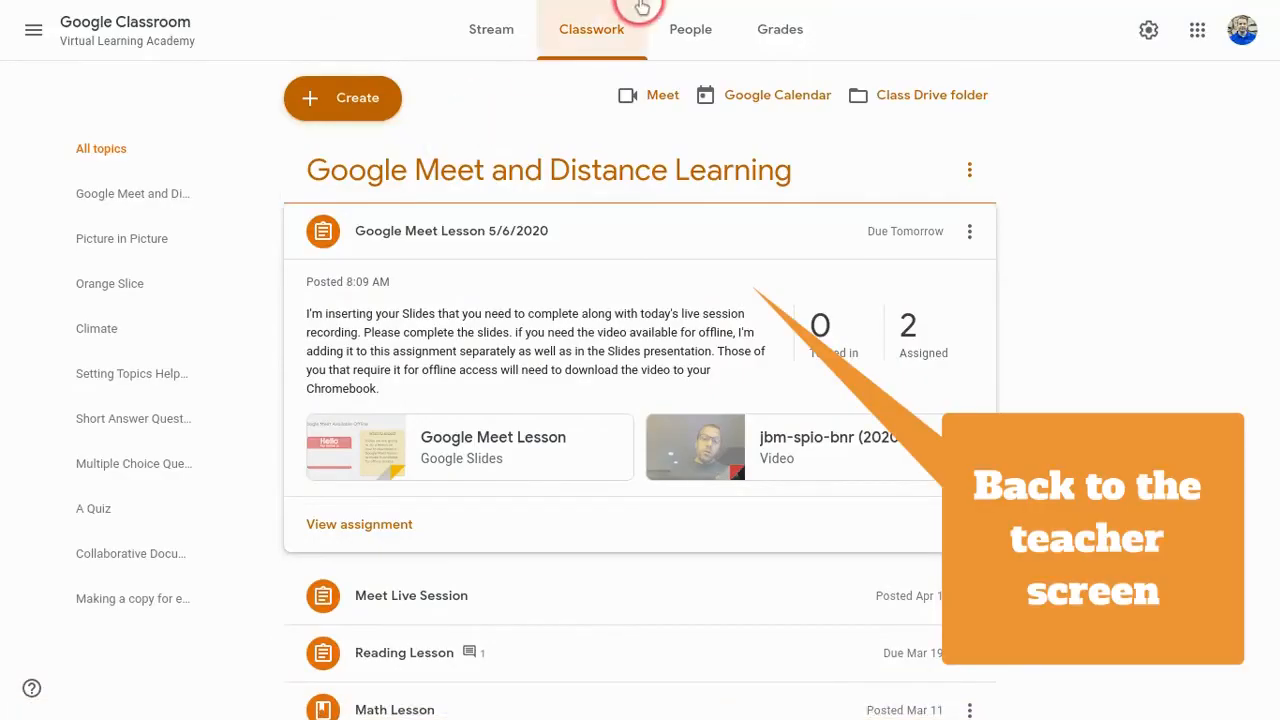
{"action": "mouse_move", "coordinate": [725, 275]}
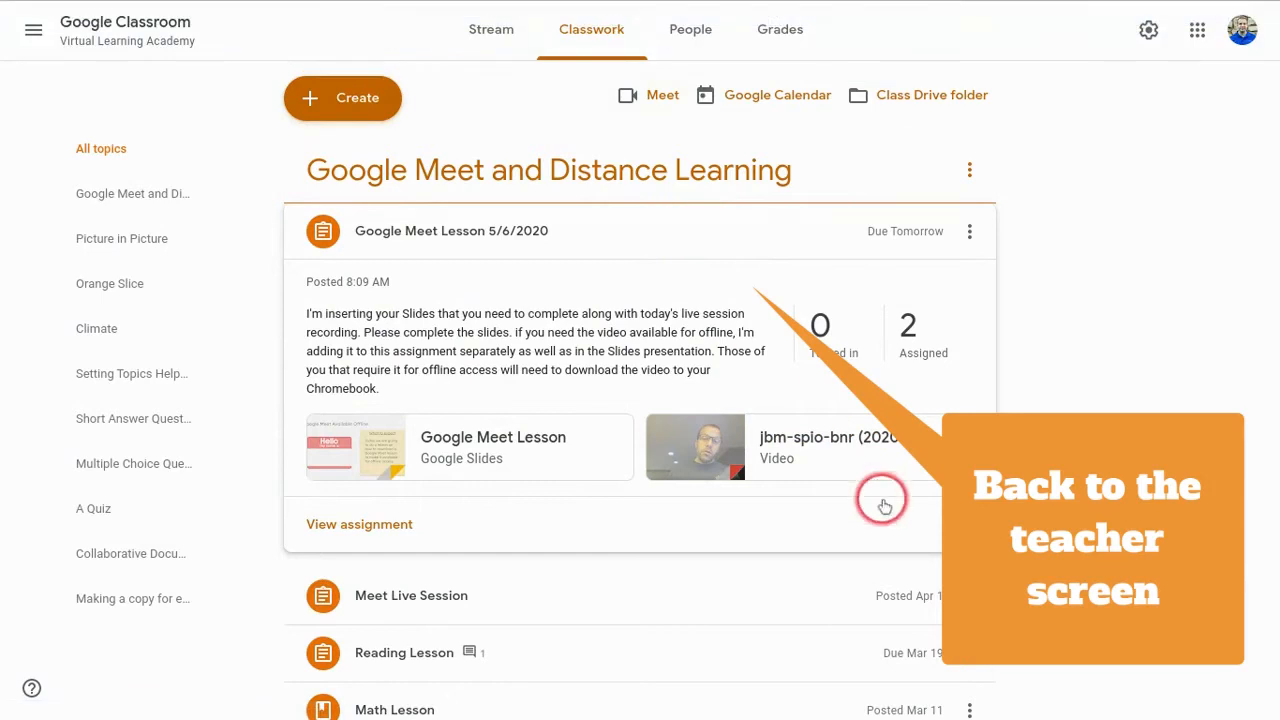
{"action": "left_click", "coordinate": [695, 447]}
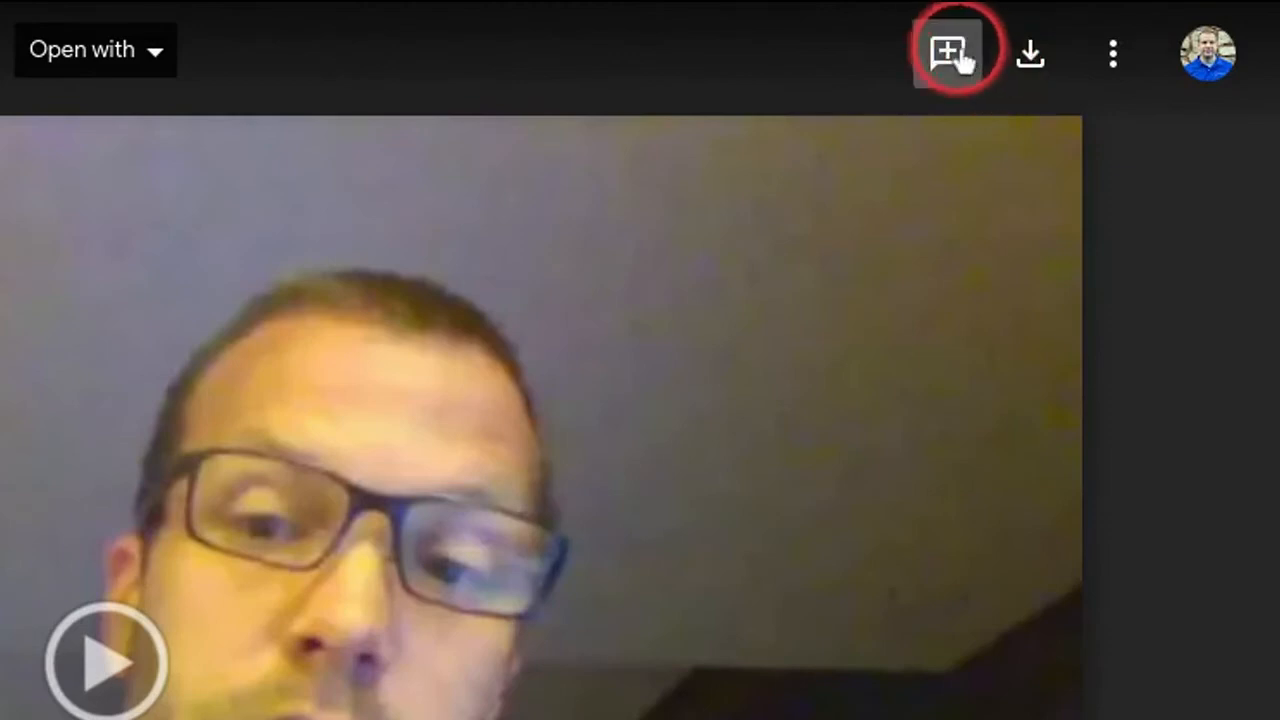
In advanced sharing, uncheck 'Disable options to download, print, and copy' and save.
{"action": "left_click", "coordinate": [1186, 28]}
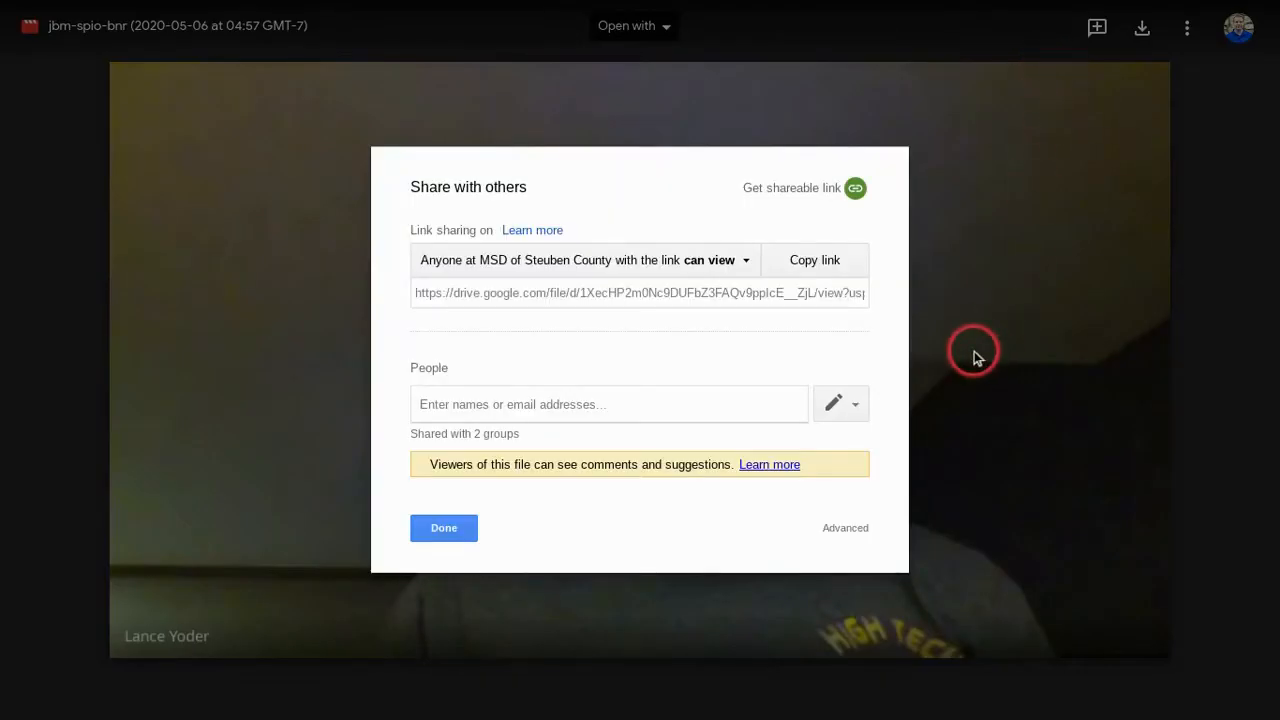
{"action": "mouse_move", "coordinate": [820, 464]}
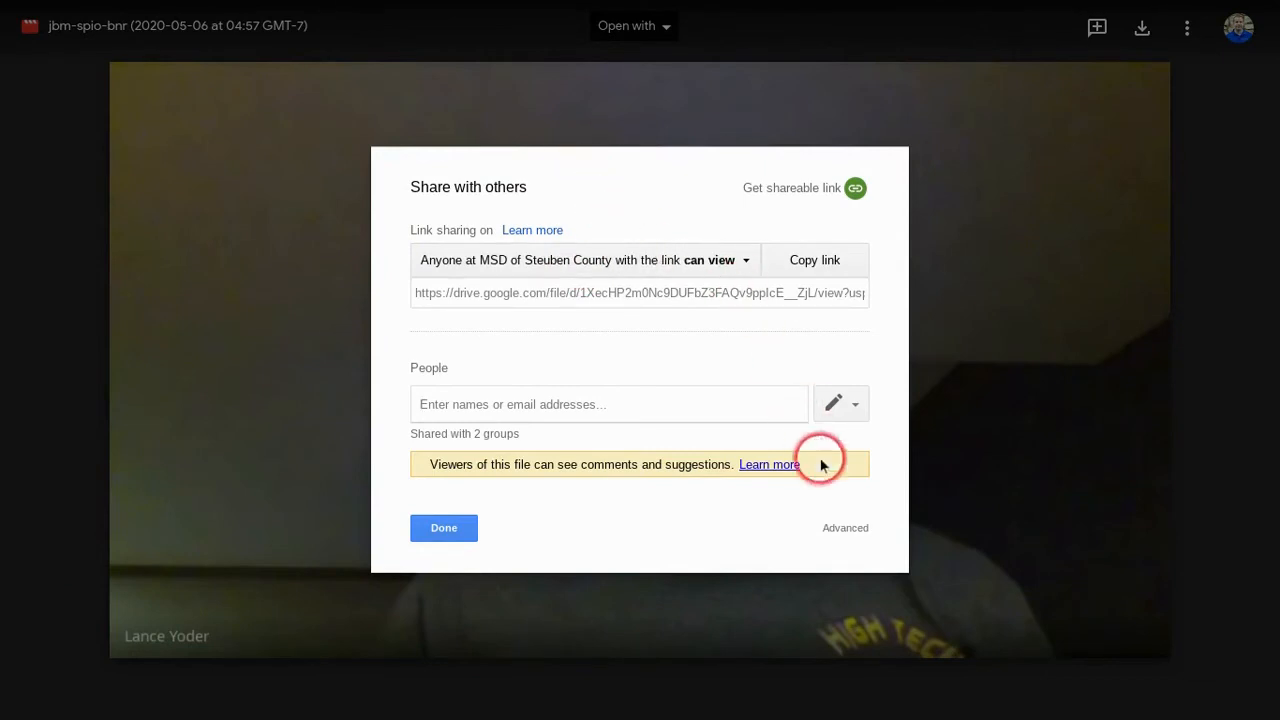
{"action": "mouse_move", "coordinate": [840, 528]}
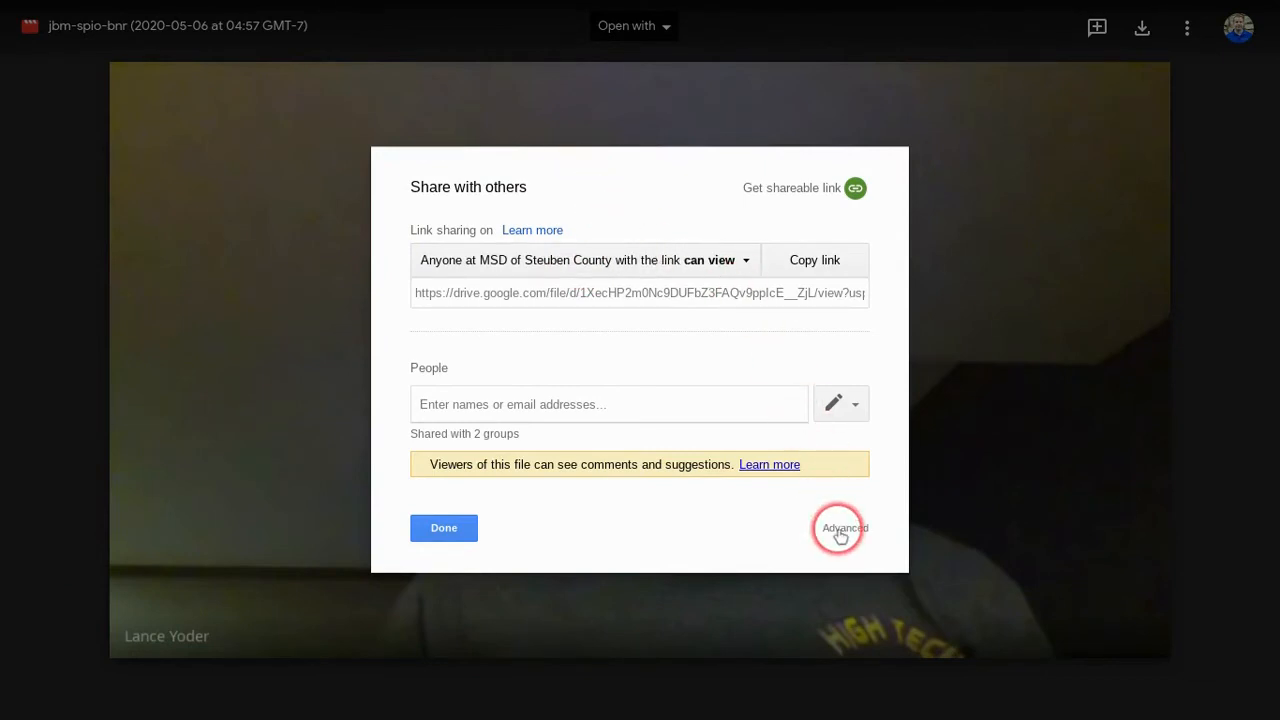
{"action": "left_click", "coordinate": [843, 527]}
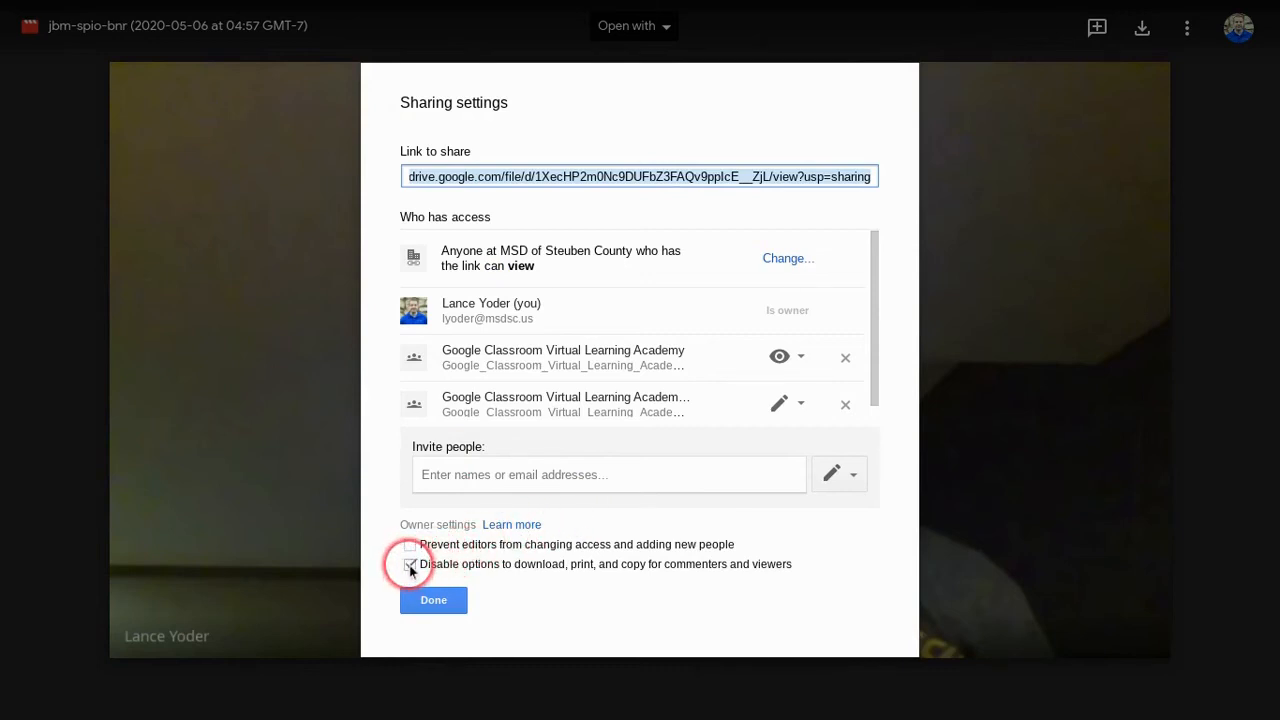
{"action": "left_click", "coordinate": [409, 564]}
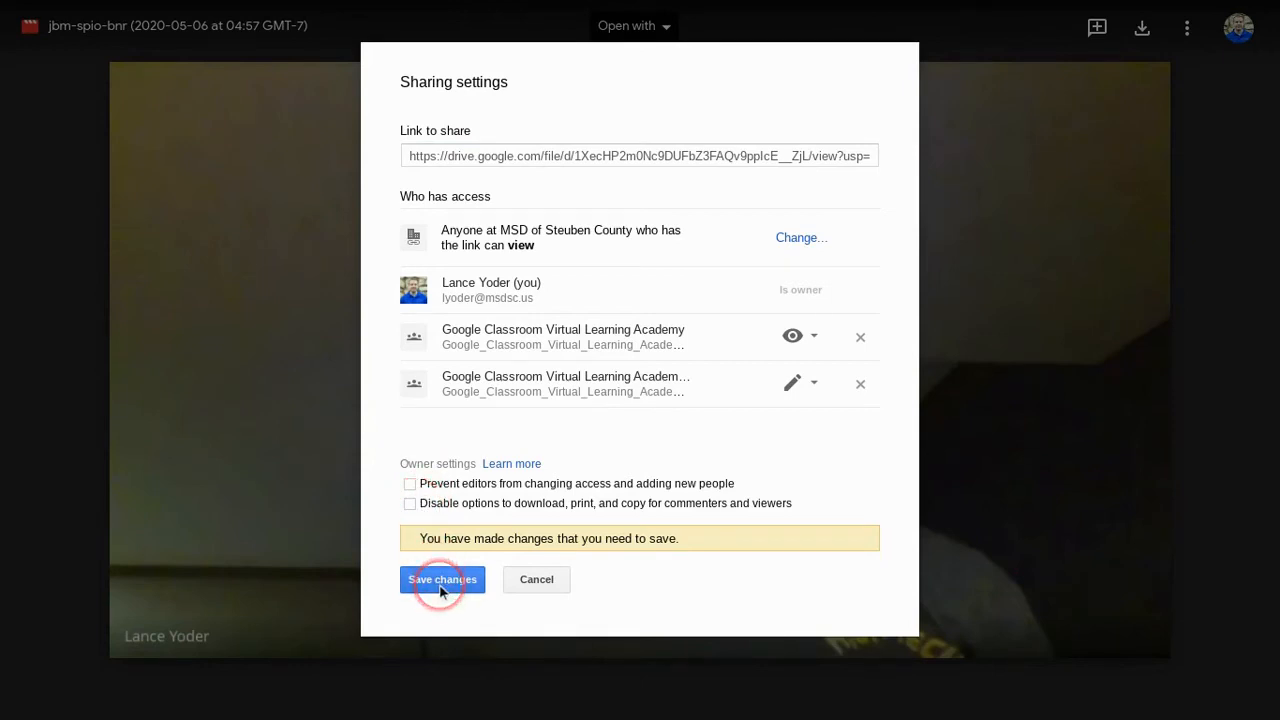
{"action": "left_click", "coordinate": [442, 579]}
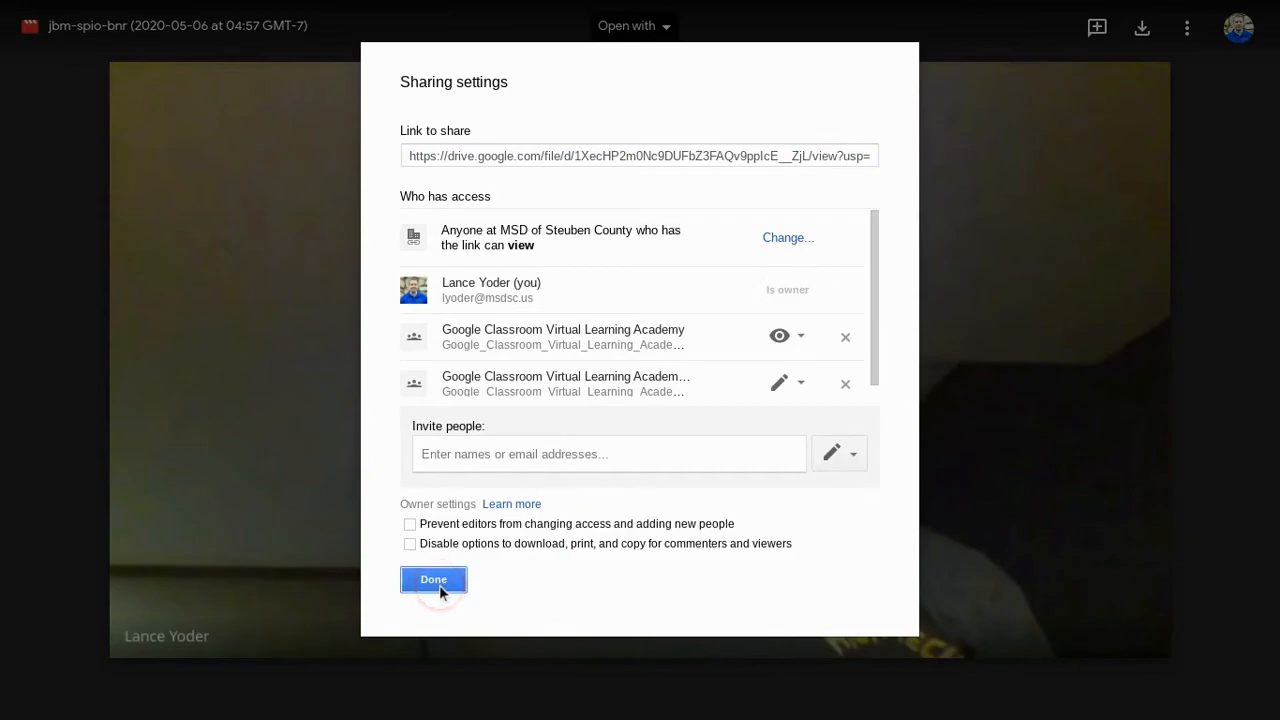
{"action": "left_click", "coordinate": [433, 579]}
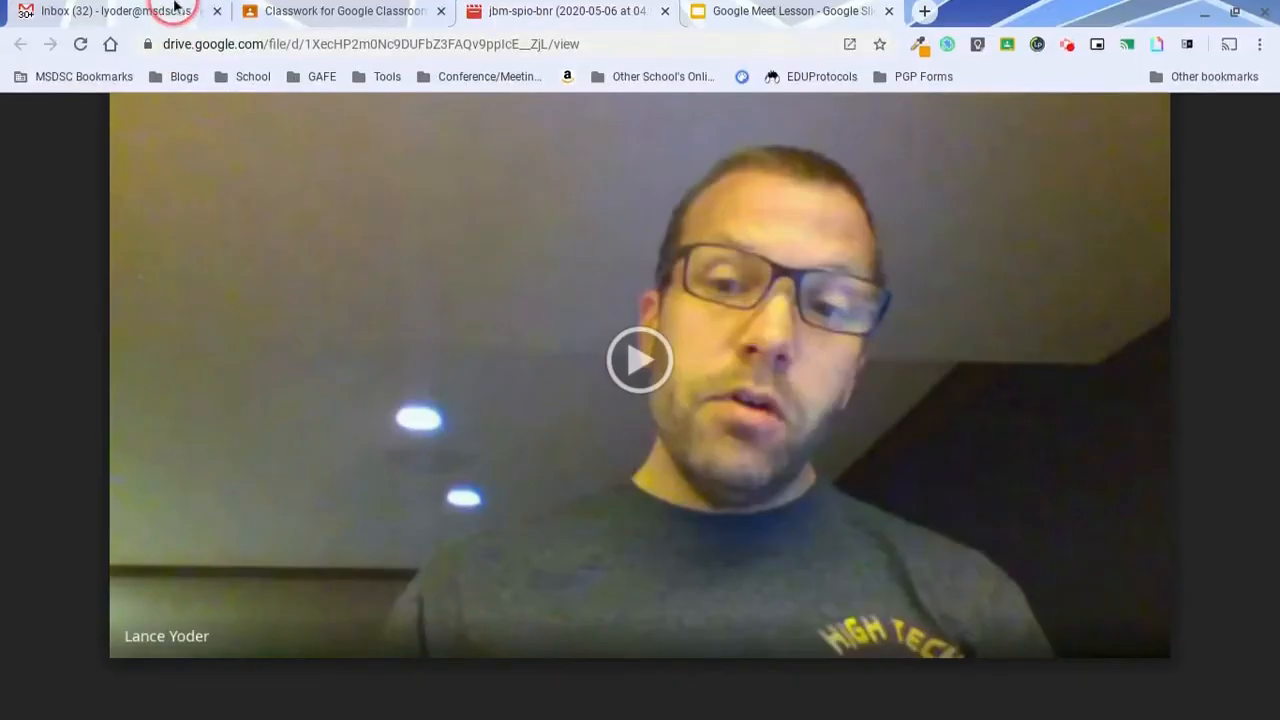
Close the Drive video tab and switch to the student's Classwork window.
{"action": "left_click", "coordinate": [340, 11]}
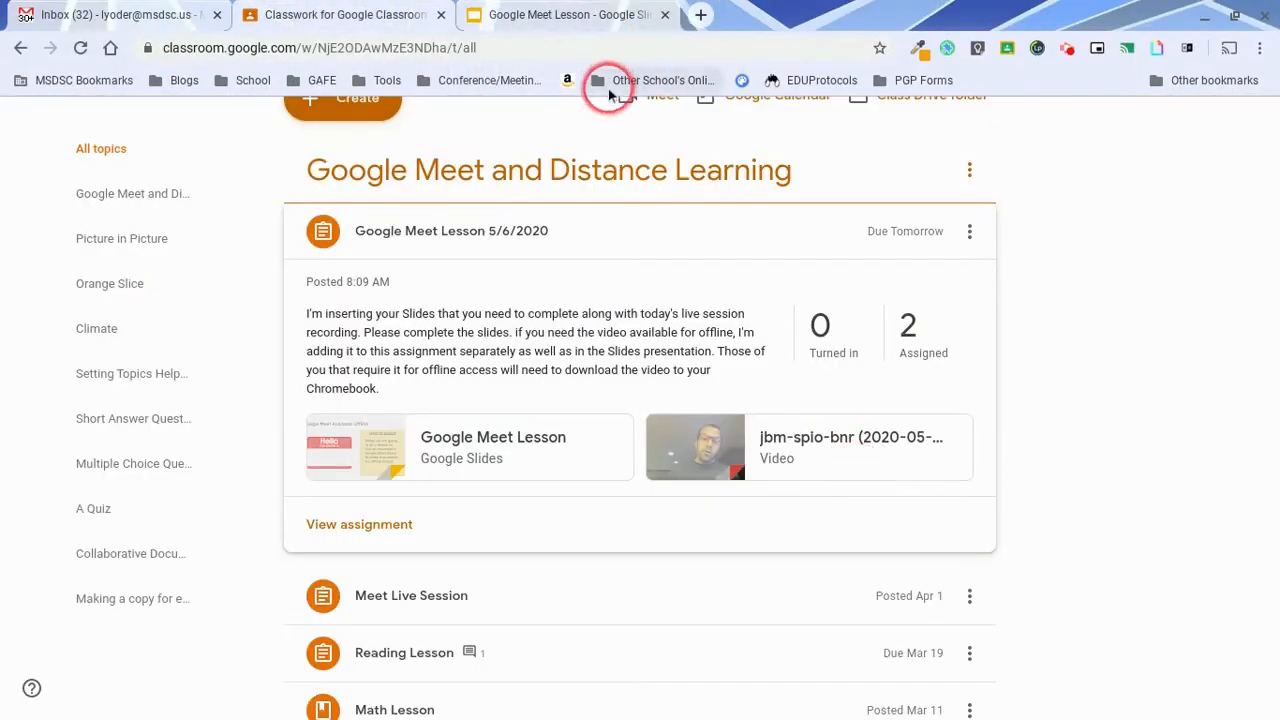
{"action": "left_click", "coordinate": [695, 447]}
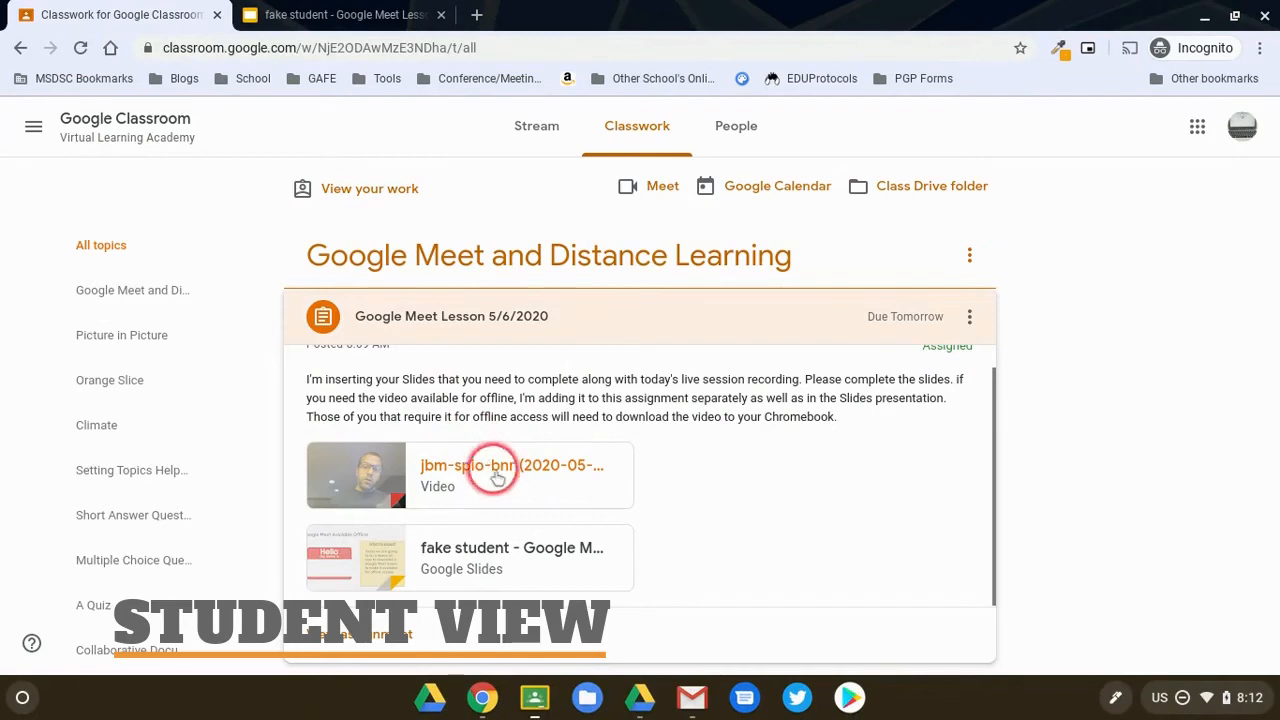
Open the jbm-spio-bnr recording from the student's assignment in Drive's viewer.
{"action": "left_click", "coordinate": [511, 465]}
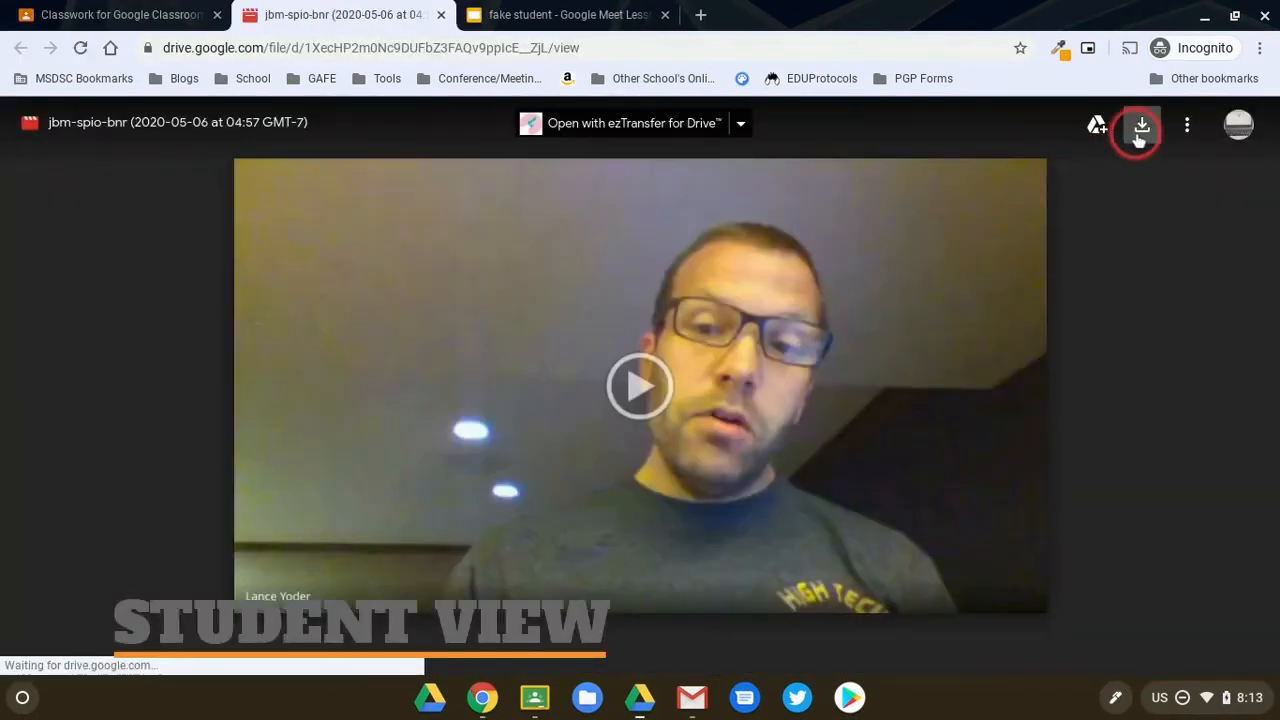
{"action": "mouse_move", "coordinate": [1141, 124]}
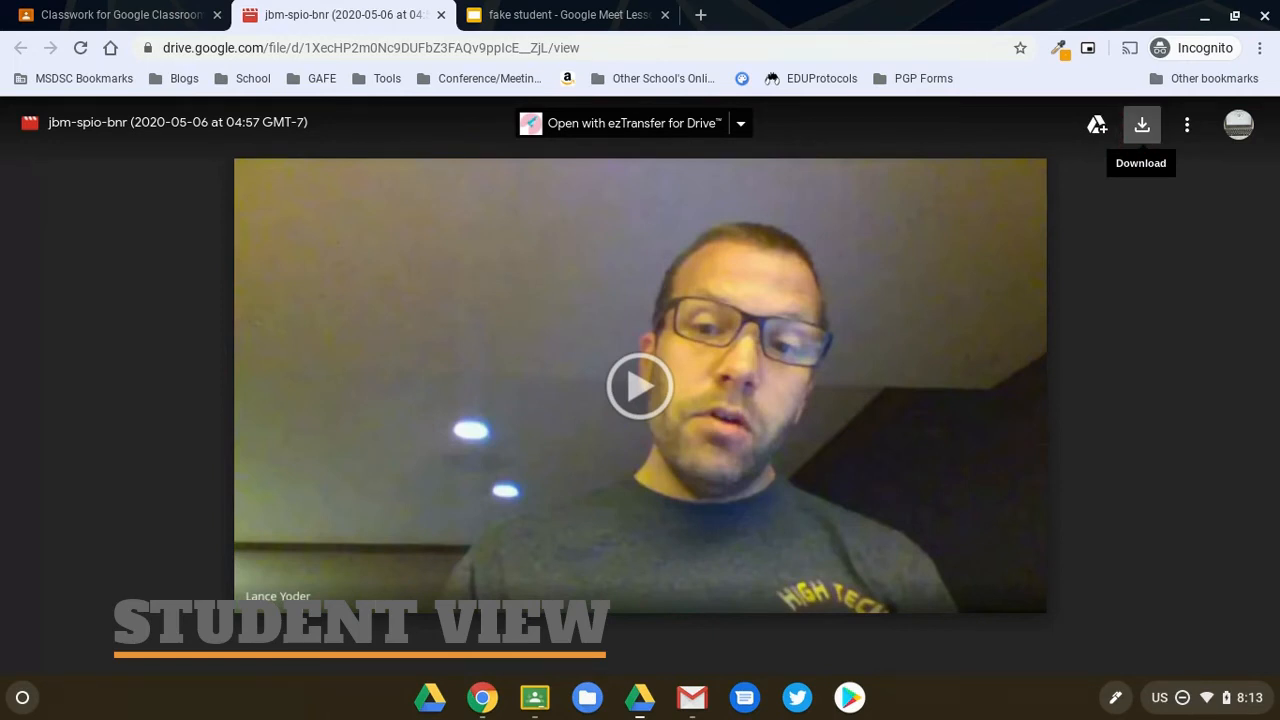
{"action": "mouse_move", "coordinate": [1186, 124]}
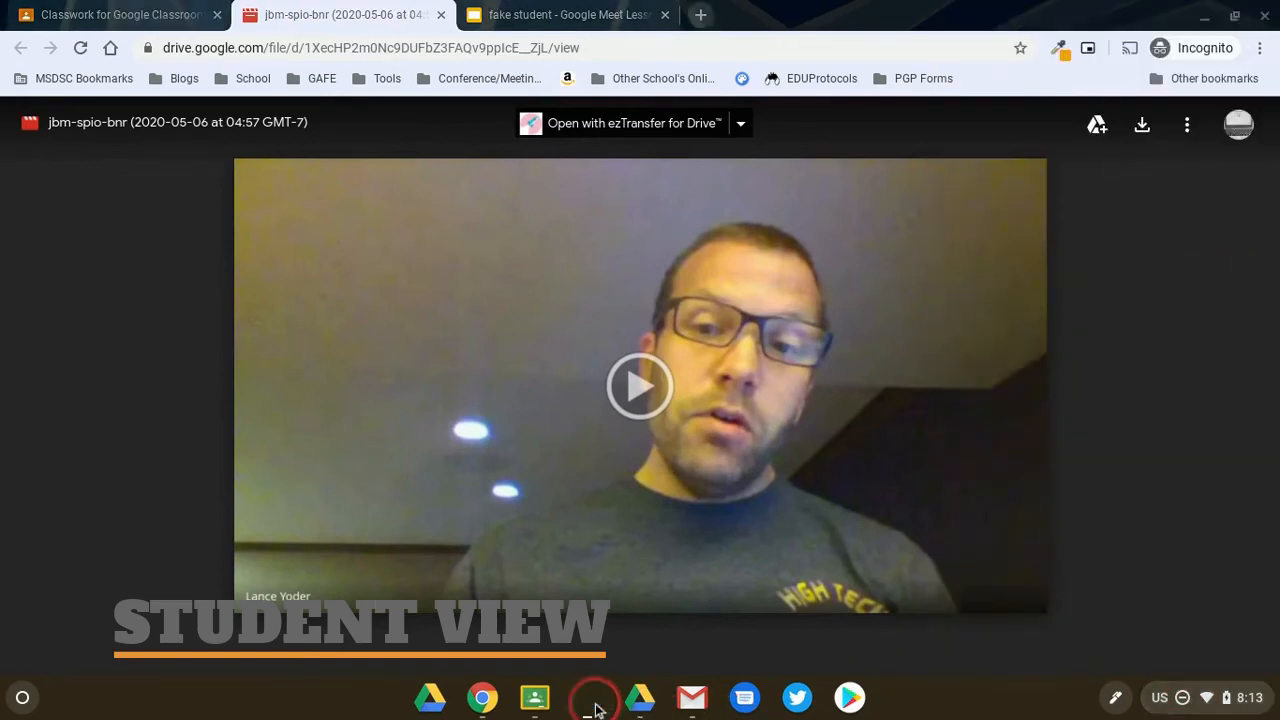
Verify the jbm-spio-bnr Meet recording .mp4 is in Downloads, then close the Files window.
{"action": "left_click", "coordinate": [587, 697]}
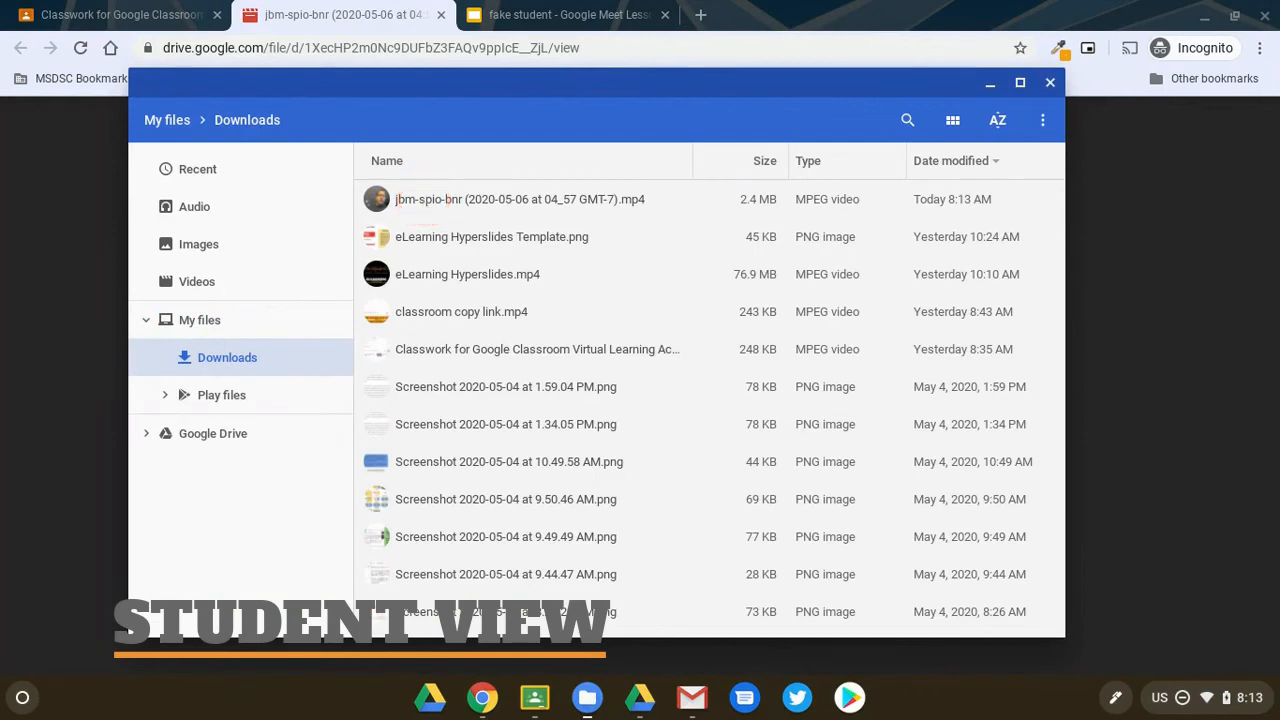
{"action": "left_click", "coordinate": [415, 205]}
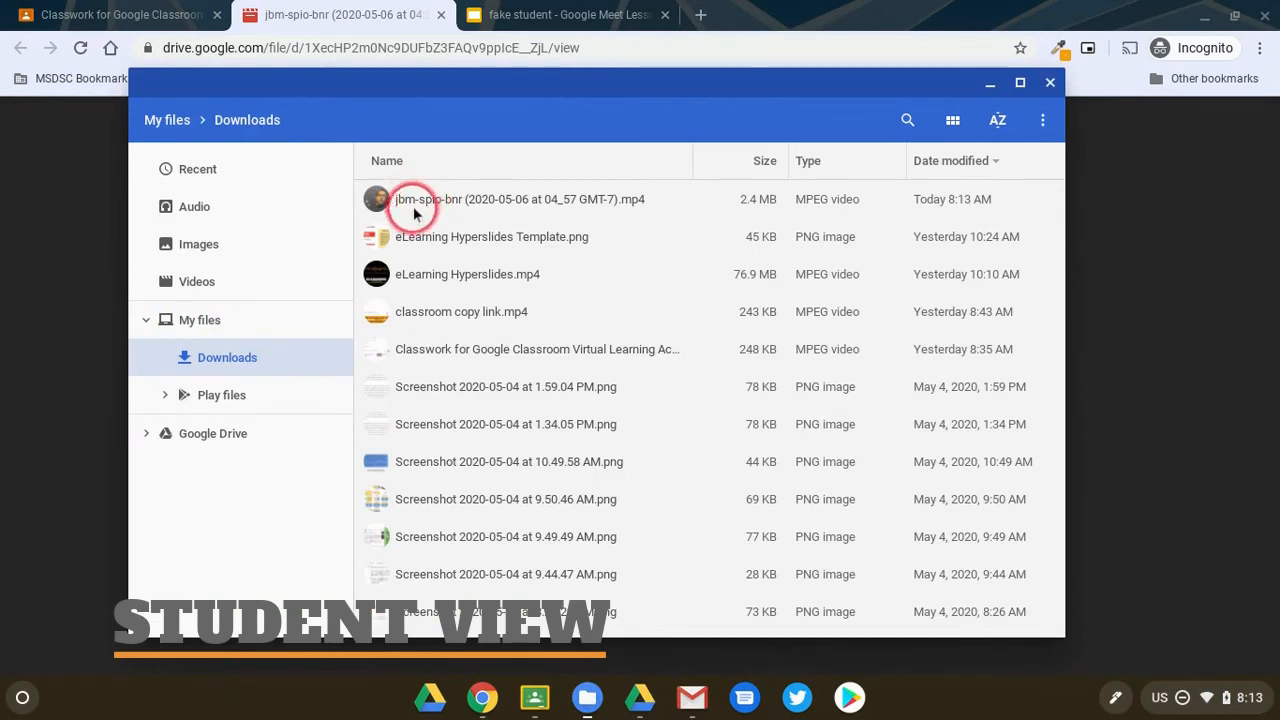
{"action": "mouse_move", "coordinate": [500, 499]}
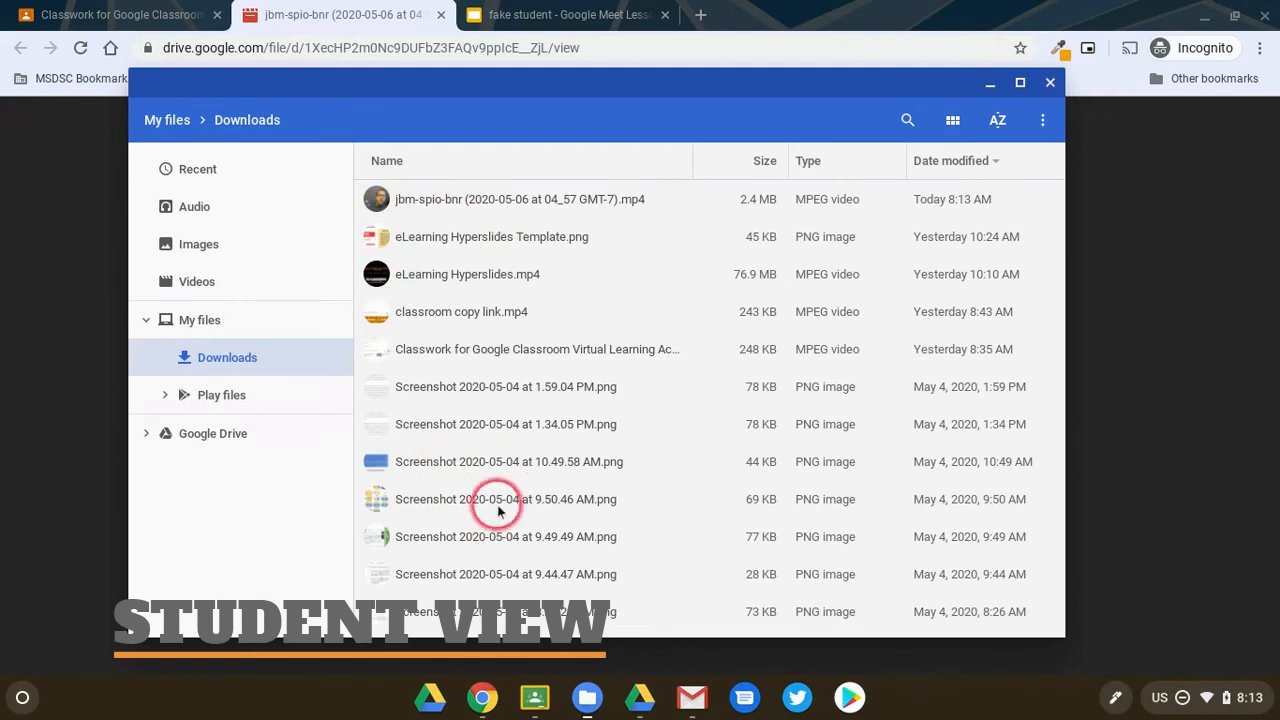
{"action": "mouse_move", "coordinate": [524, 199]}
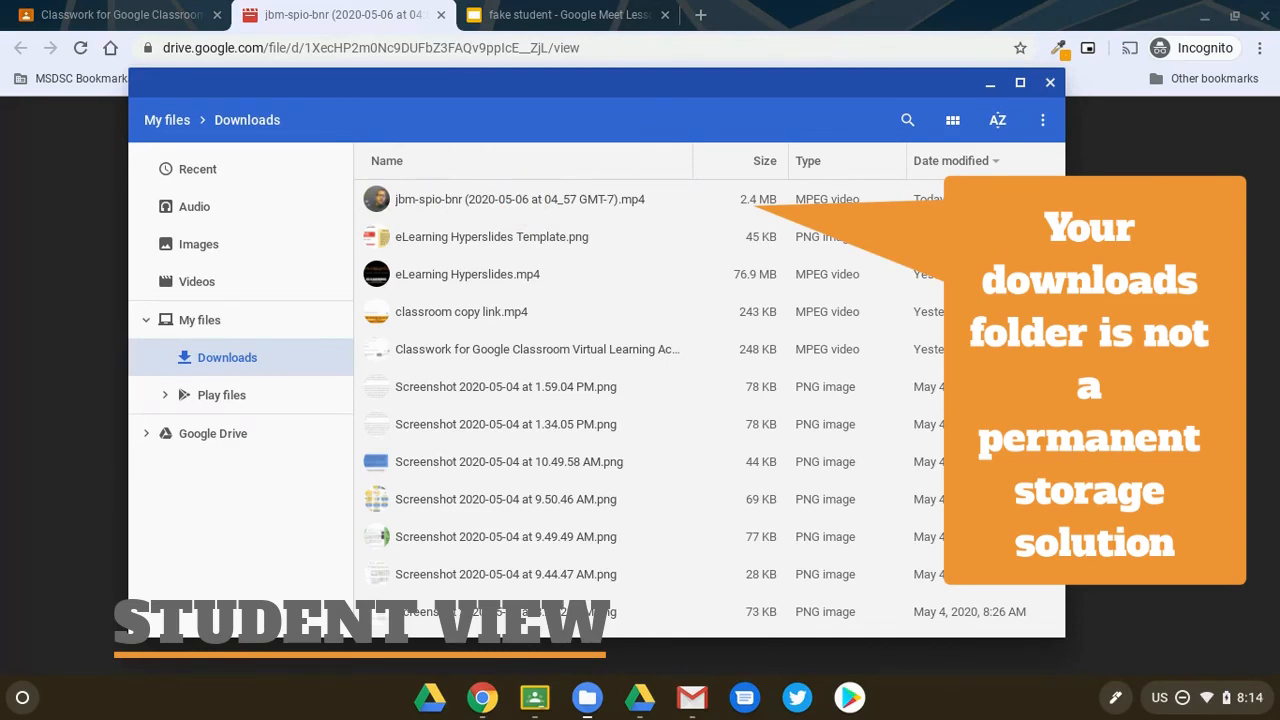
{"action": "left_click", "coordinate": [227, 357]}
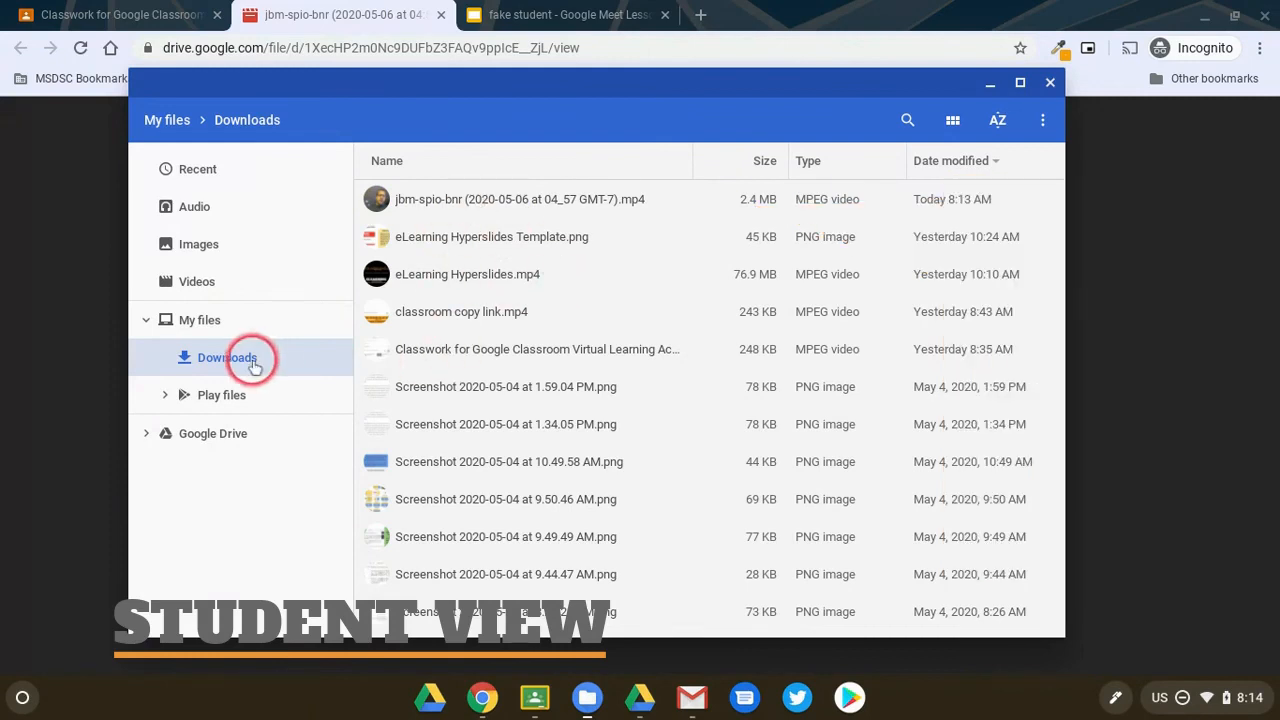
{"action": "mouse_move", "coordinate": [490, 195]}
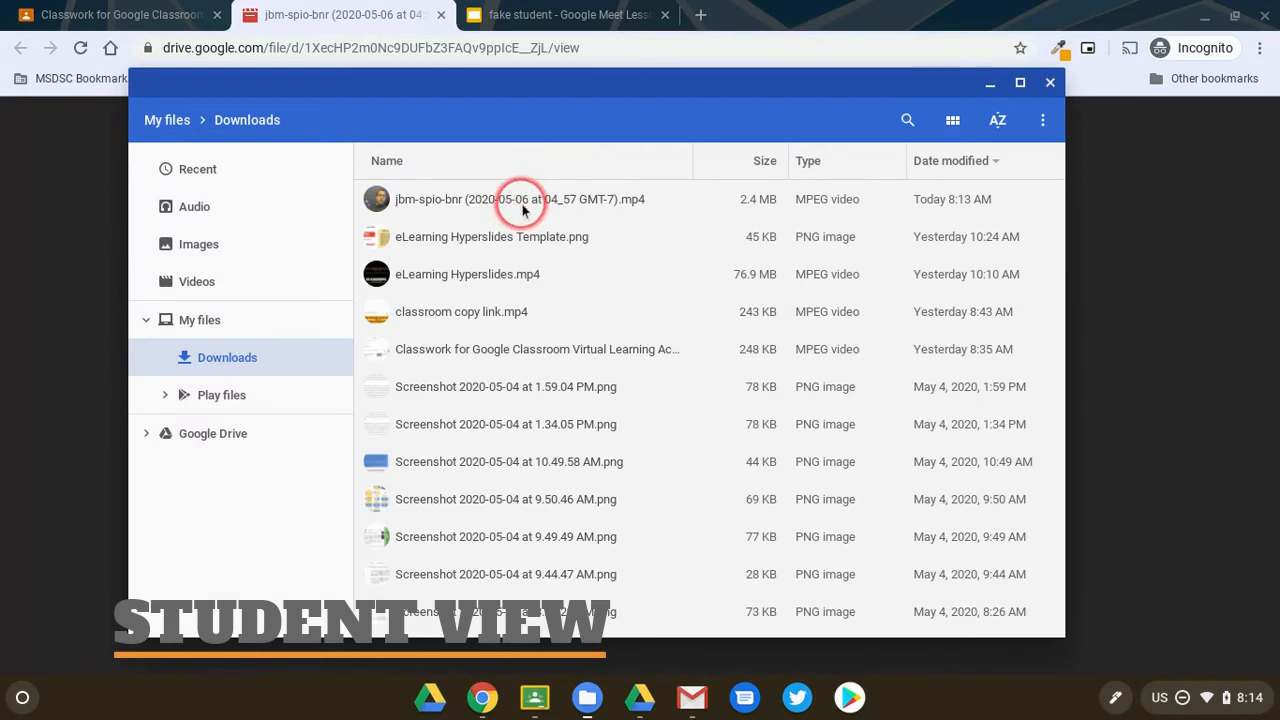
{"action": "mouse_move", "coordinate": [1050, 83]}
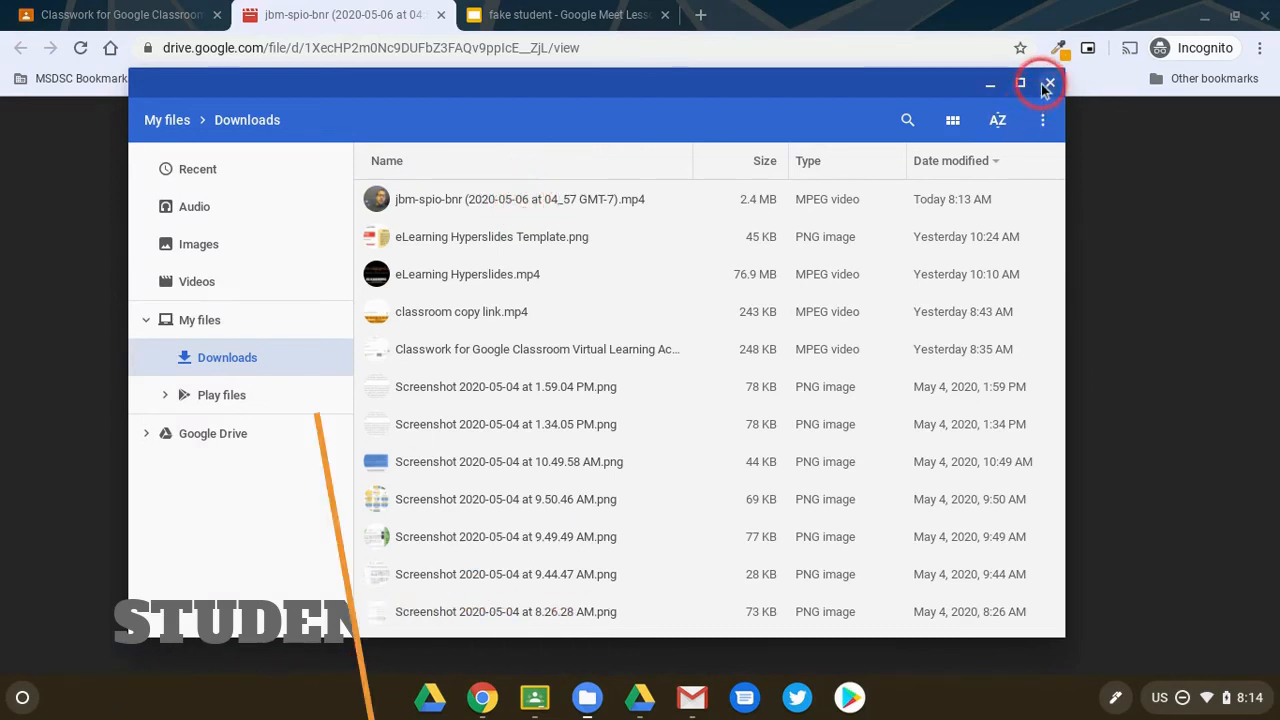
{"action": "left_click", "coordinate": [1049, 83]}
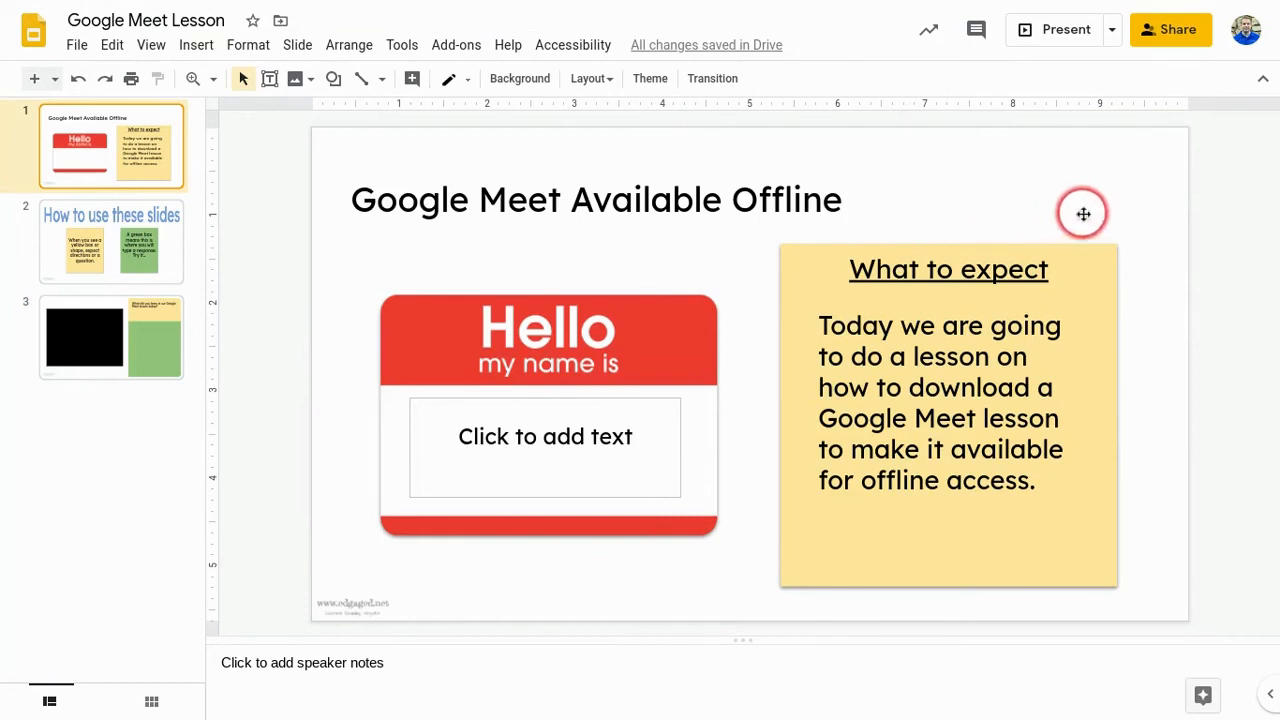
{"action": "mouse_move", "coordinate": [1180, 255]}
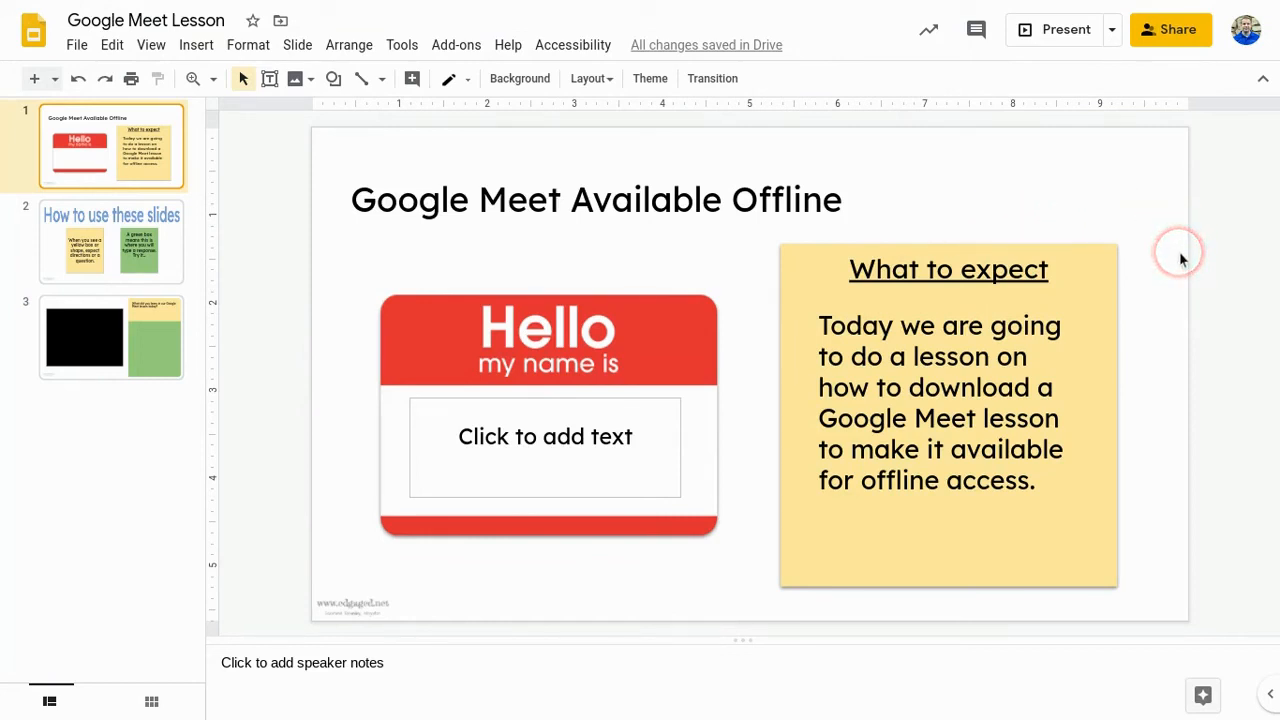